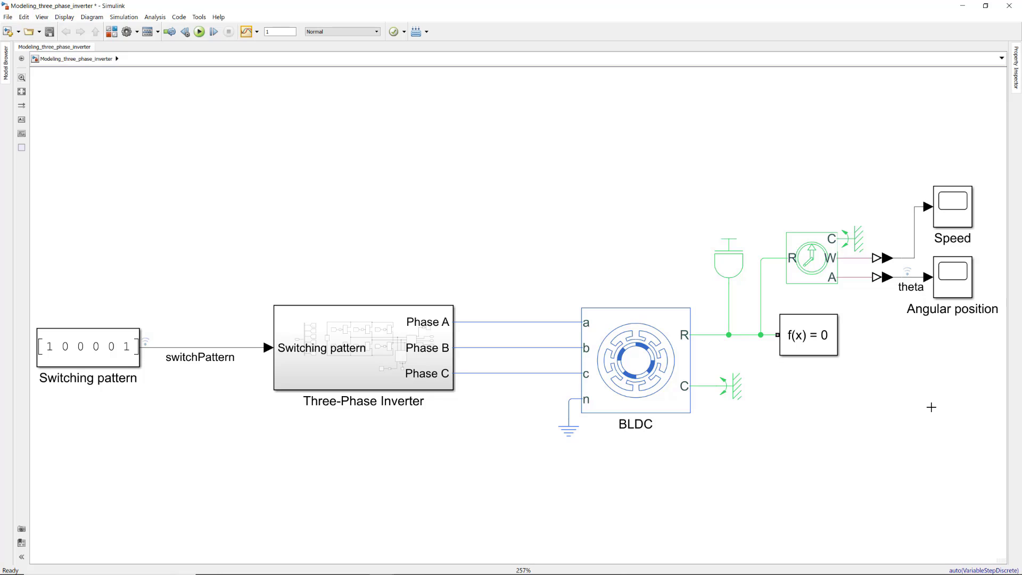
Open Modeling_commutation_logic and connect a DC Voltage Source to the inverter's + and − ports.
click(363, 348)
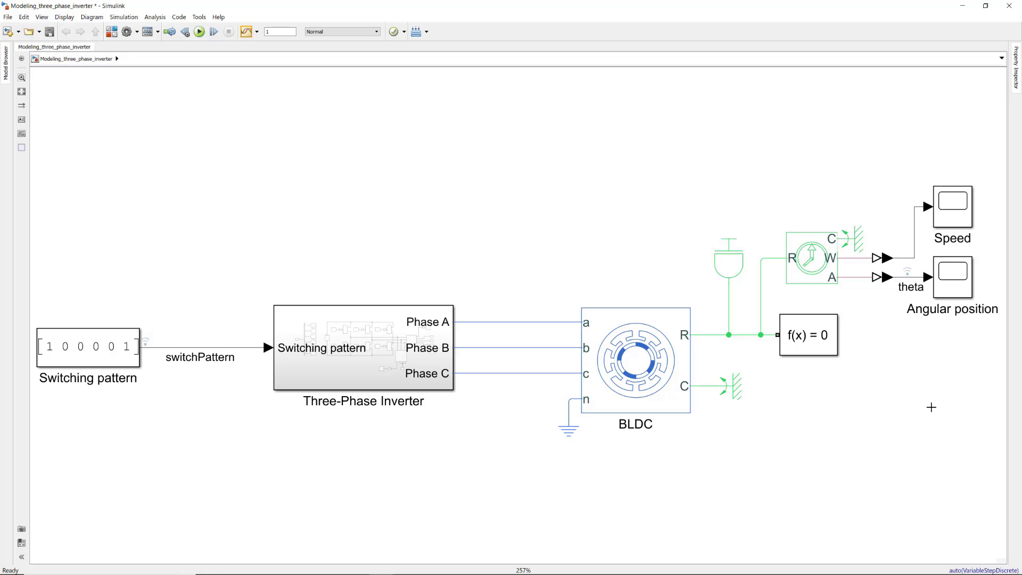
click(87, 346)
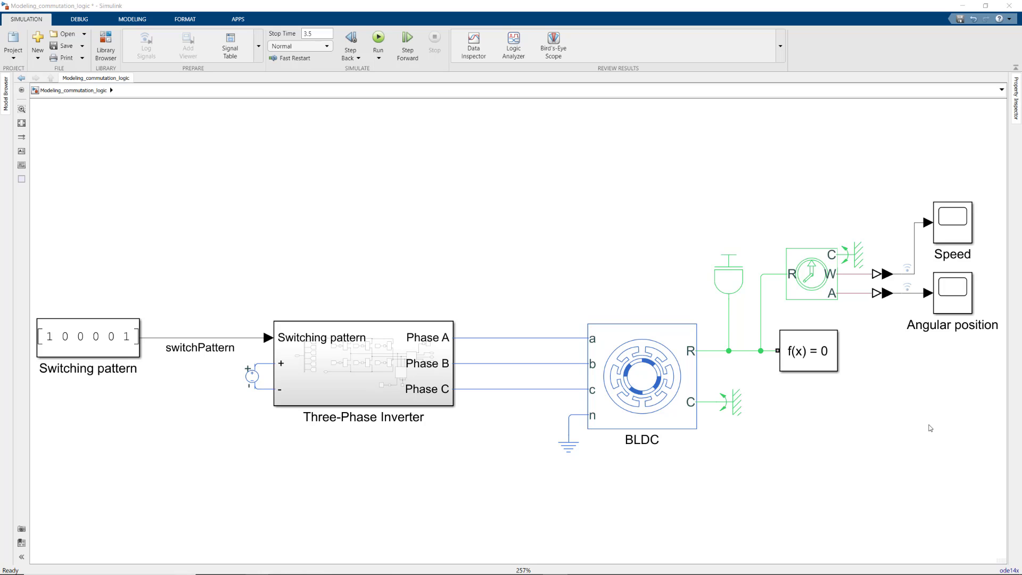
key(ctrl+a)
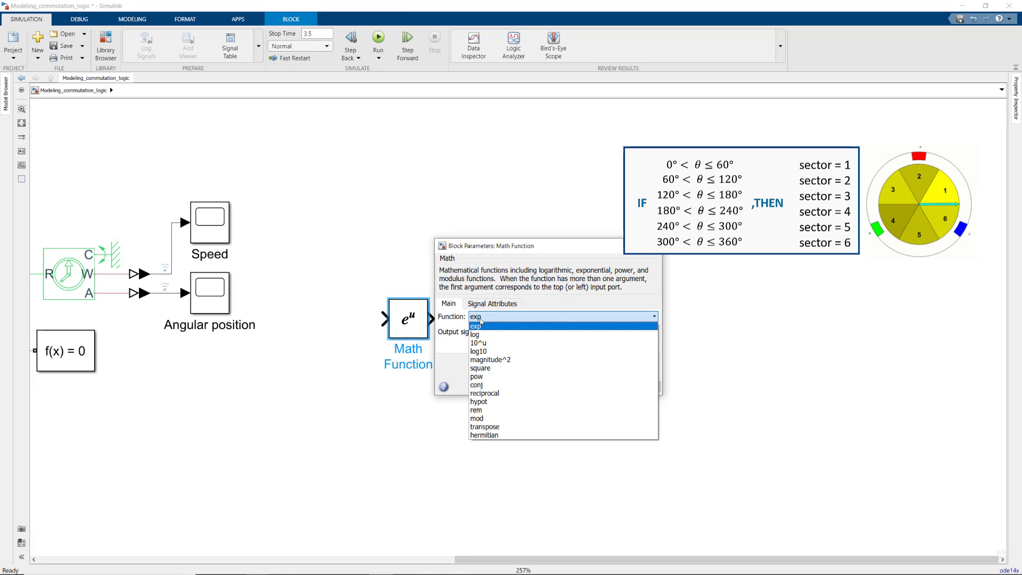
Set the Math Function to rem and name its output signal Theta.
click(475, 409)
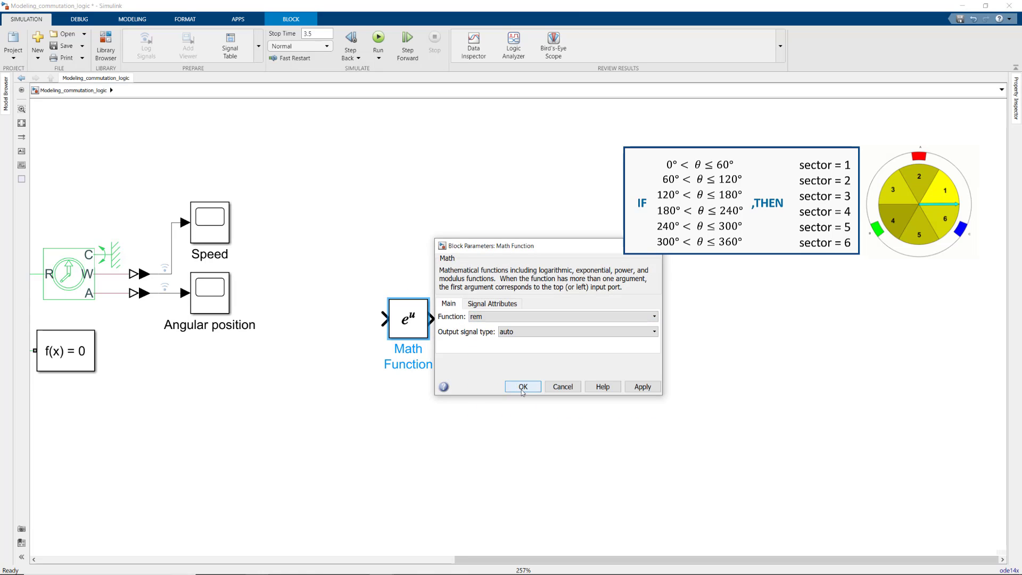
click(522, 387)
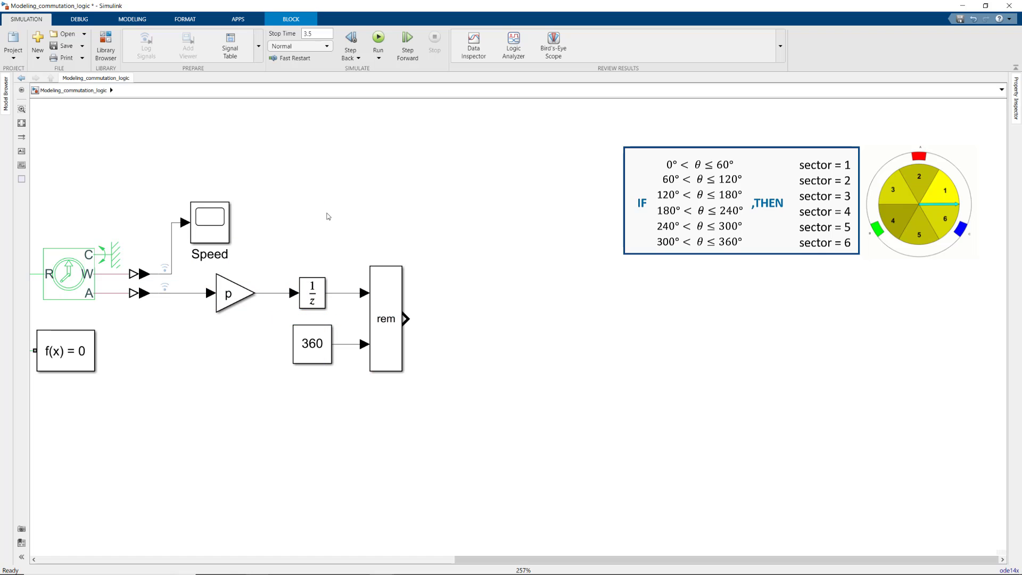
click(458, 319)
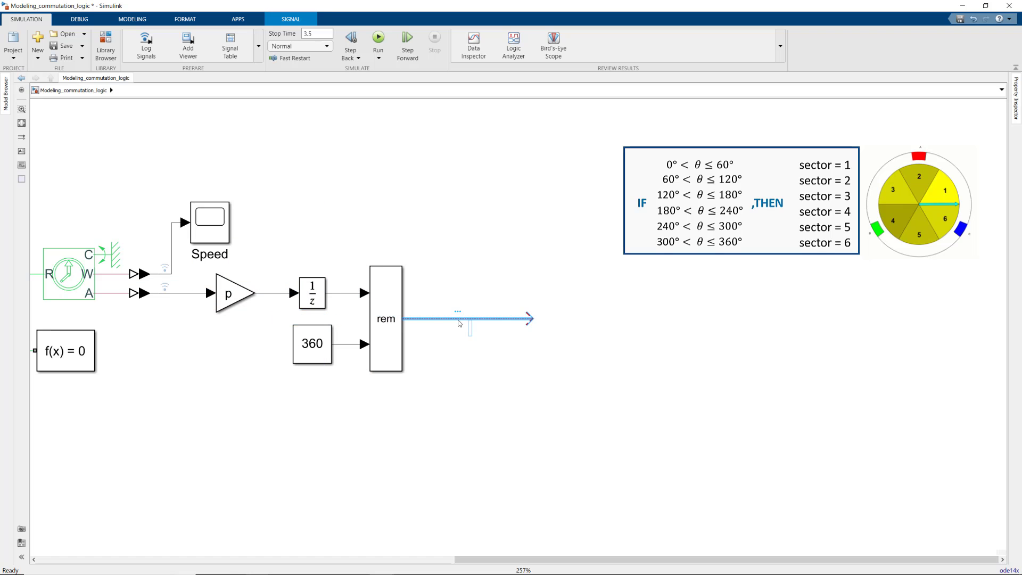
text(Theta)
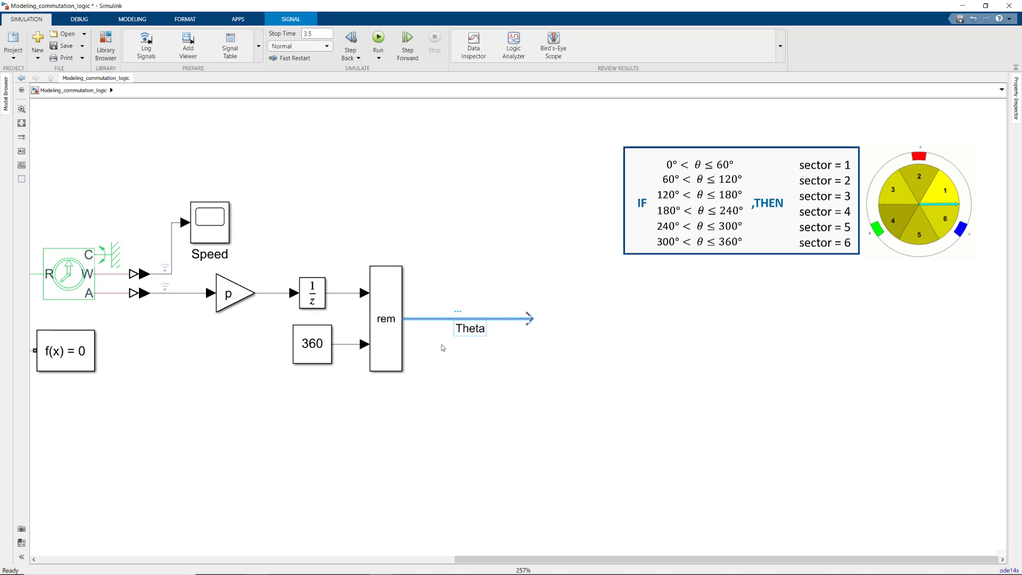
click(741, 203)
text(const)
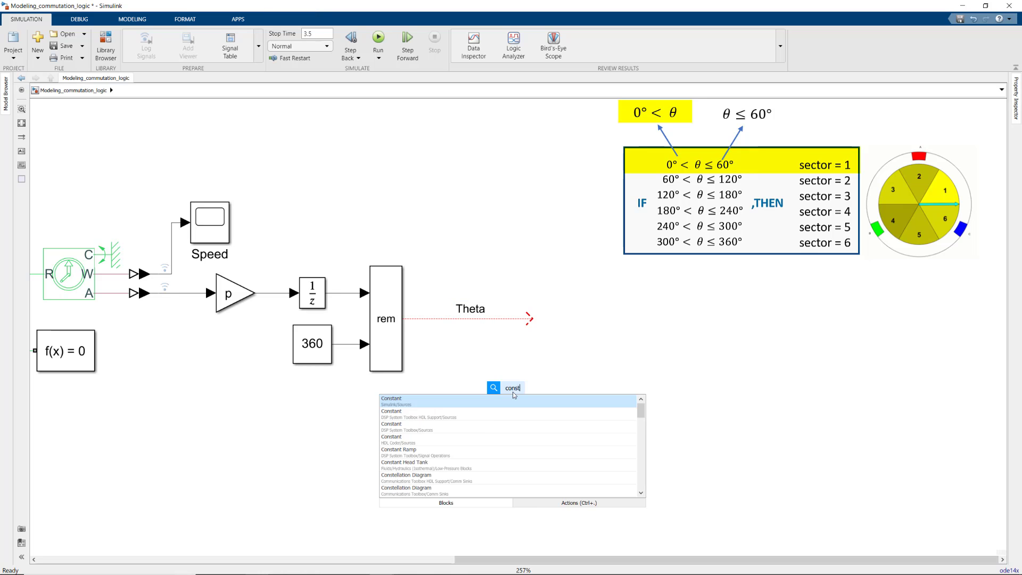
Add a Constant block and set a Relational Operator to greater than (>).
click(391, 400)
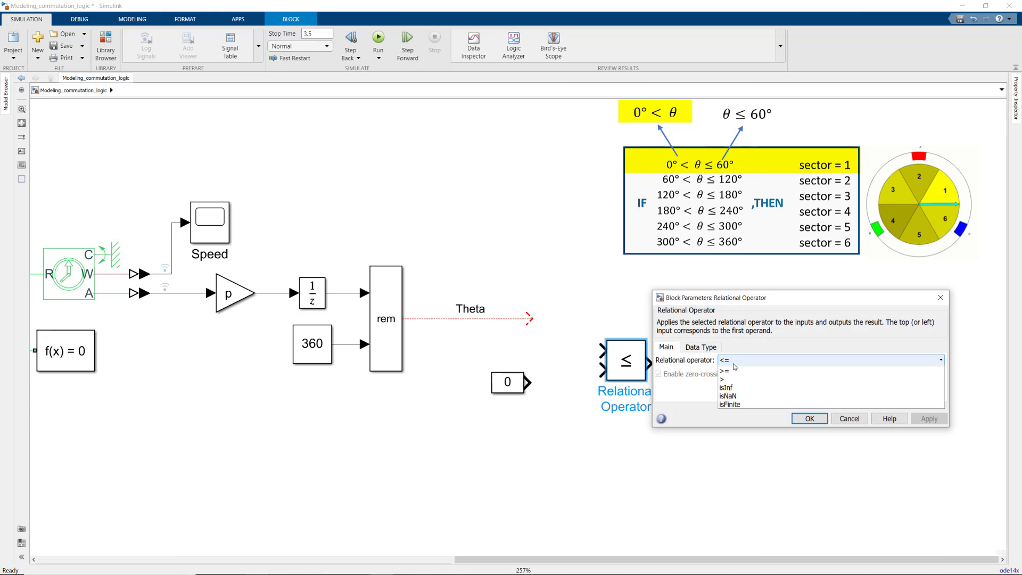
click(724, 378)
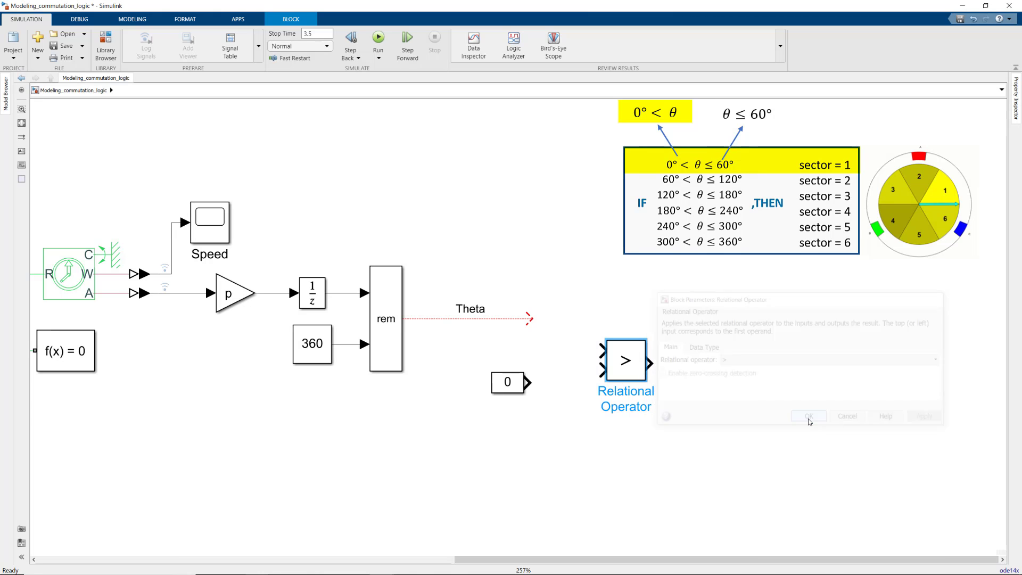
click(807, 416)
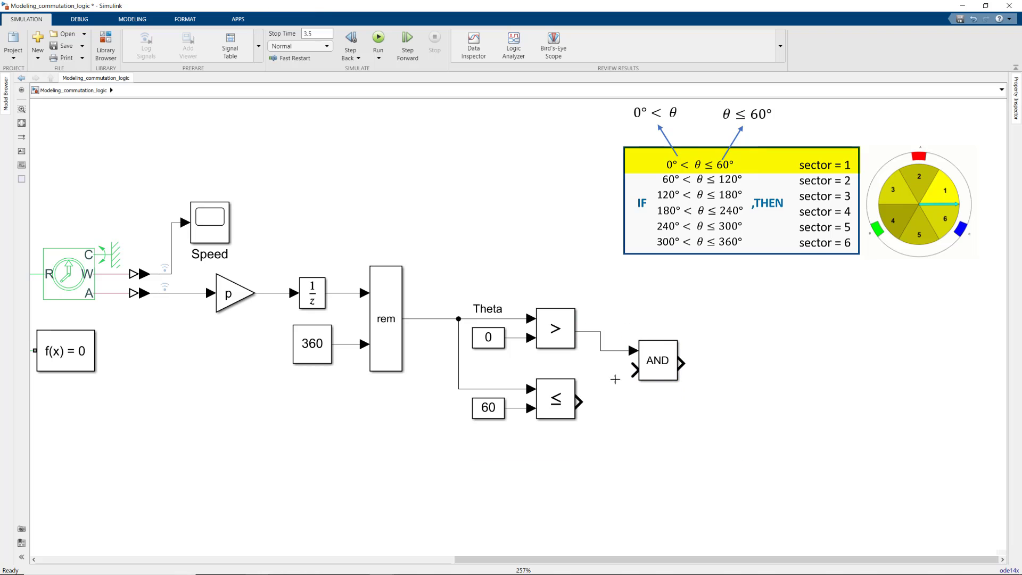
Wire both comparisons into the AND block and add a Gain block after it.
click(656, 360)
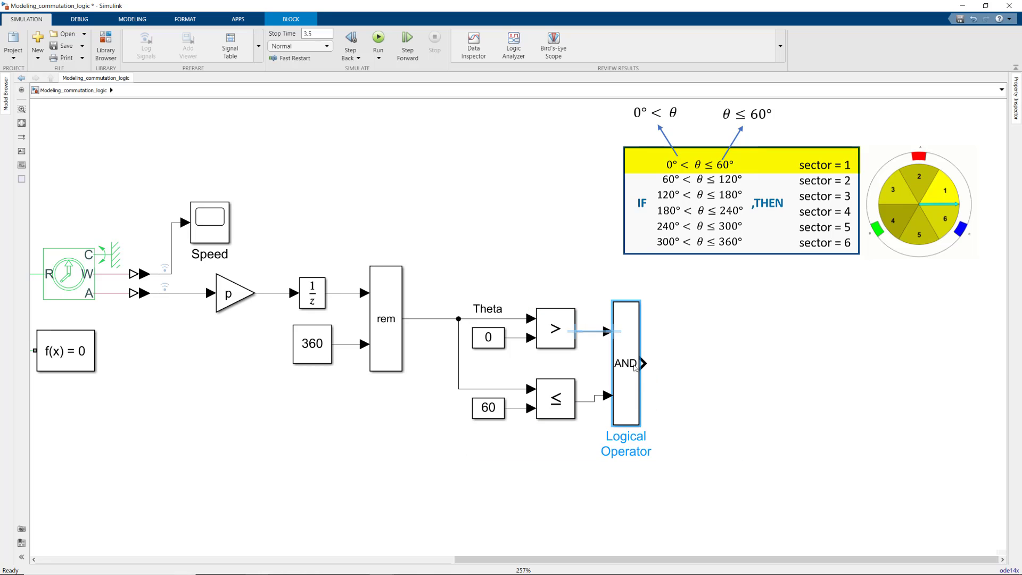
text(gain)
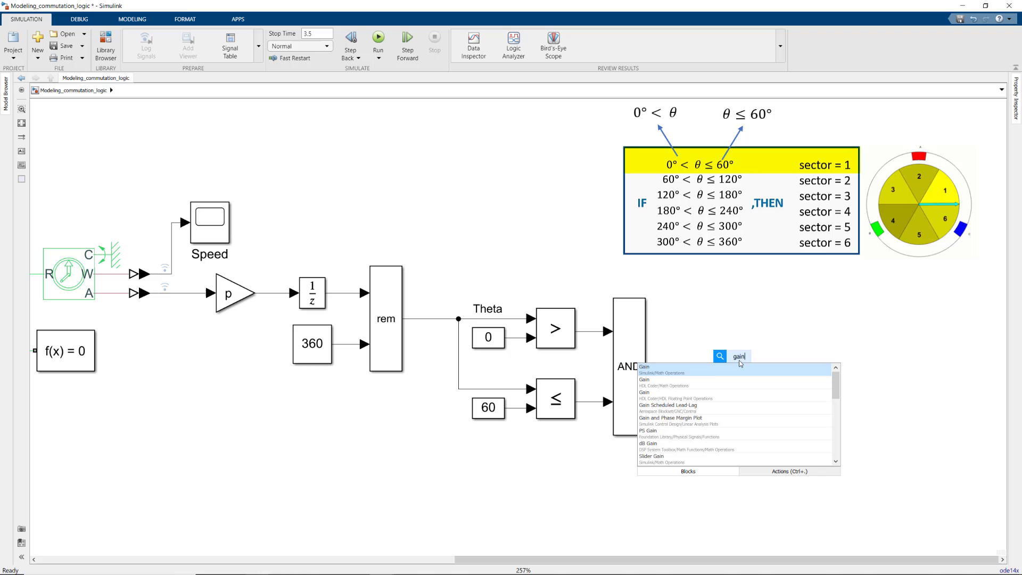
click(644, 369)
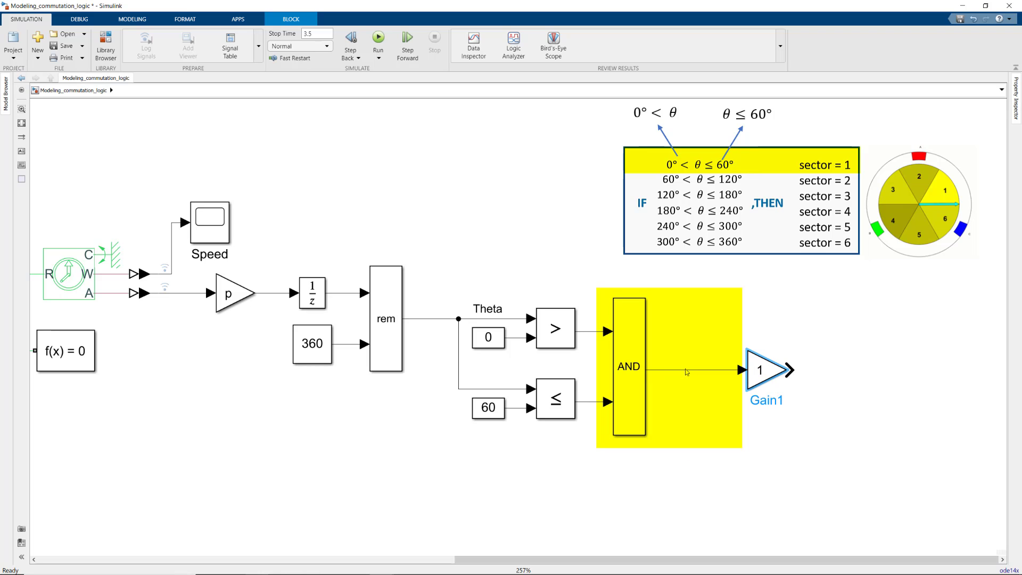
mouse_move(708, 324)
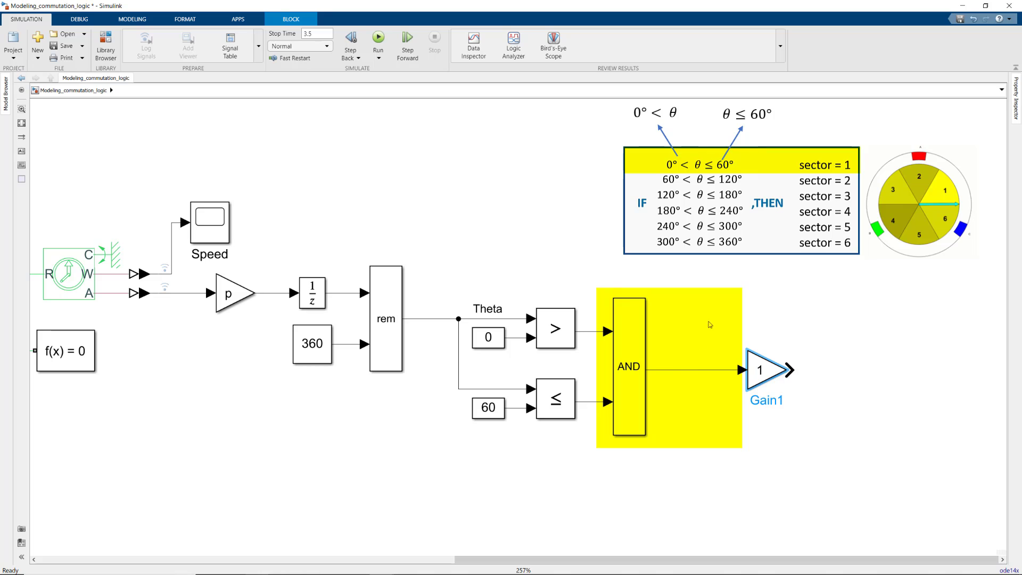
mouse_move(715, 314)
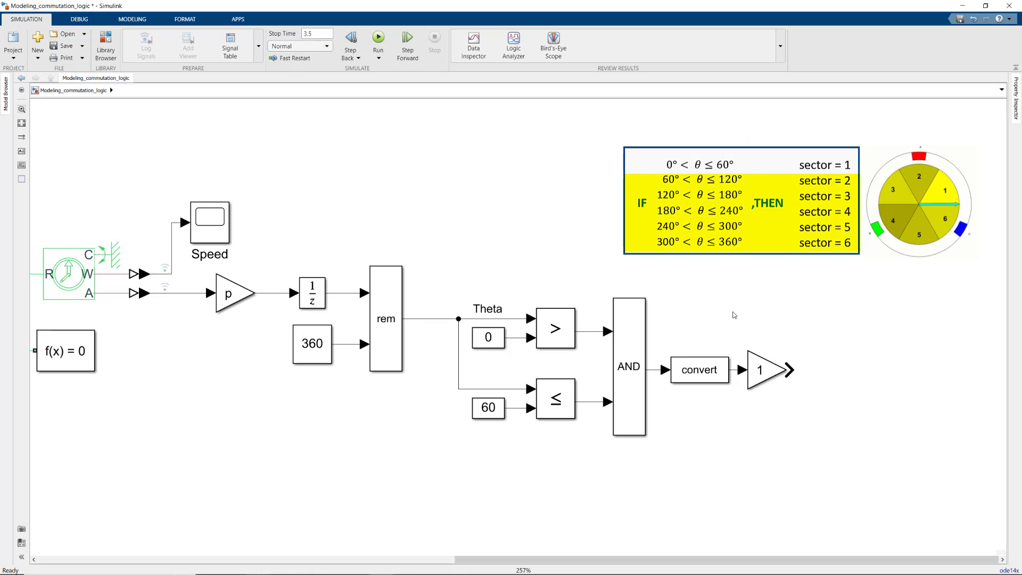
mouse_move(467, 269)
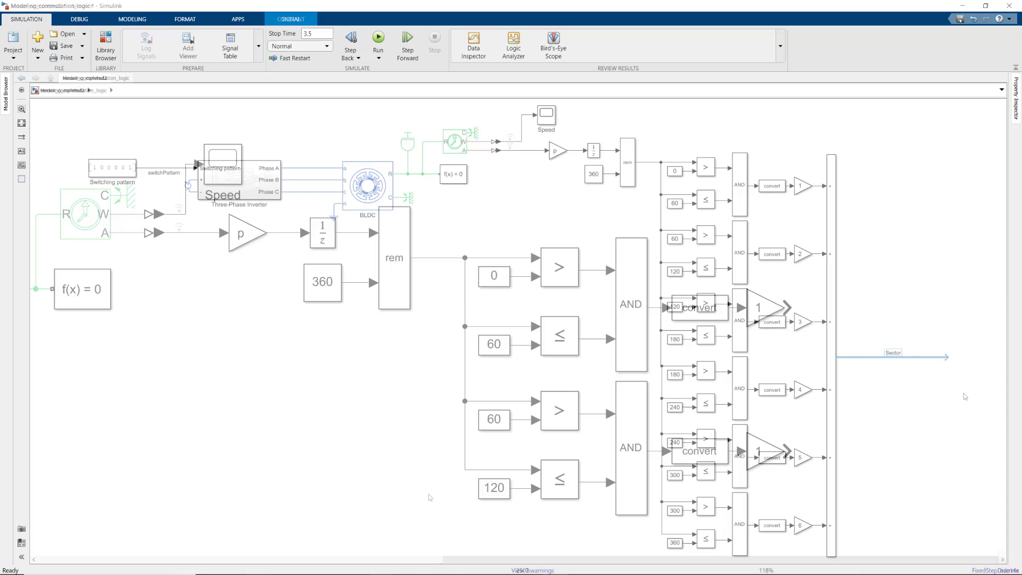
Open the completed sensor model with its six gain-scaled sector branches summed into Sector.
click(84, 78)
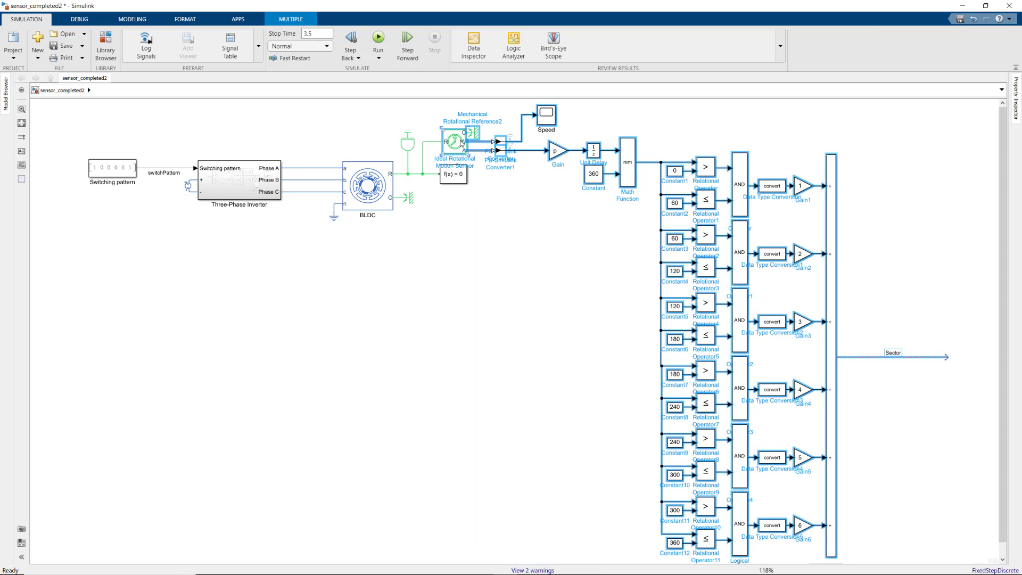
Create a subsystem from the selected sector-detection blocks.
right_click(459, 139)
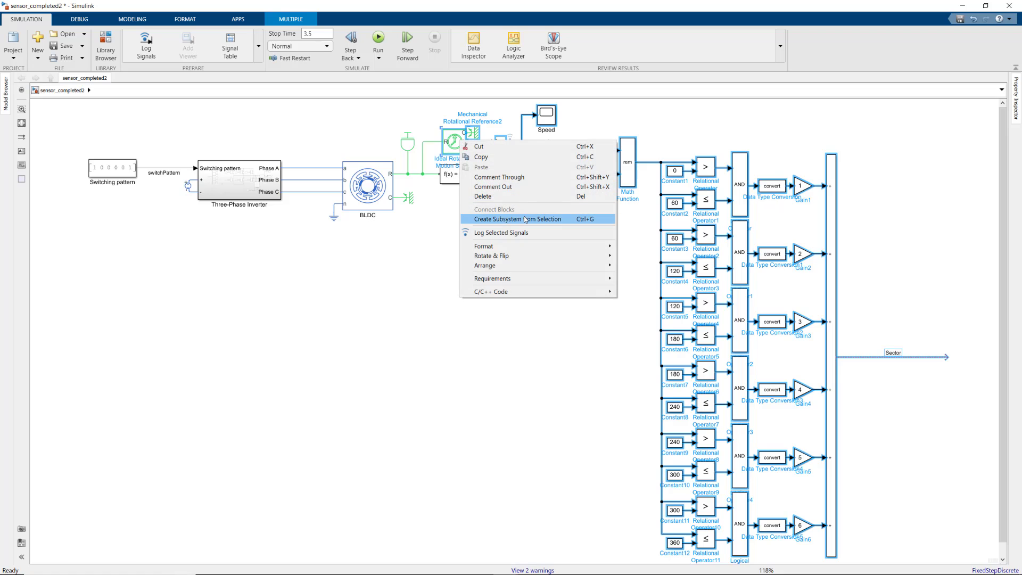
click(516, 218)
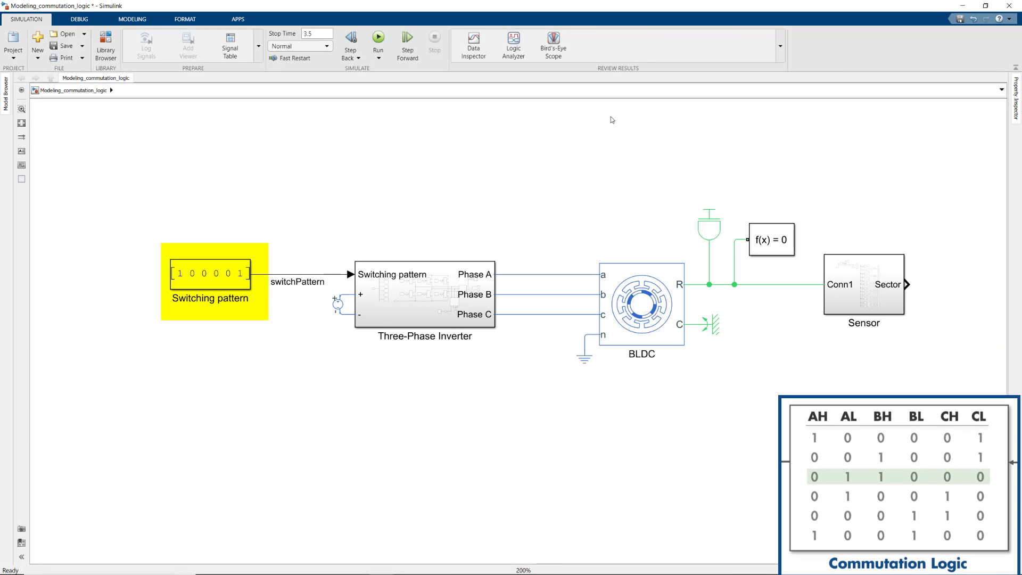
mouse_move(324, 270)
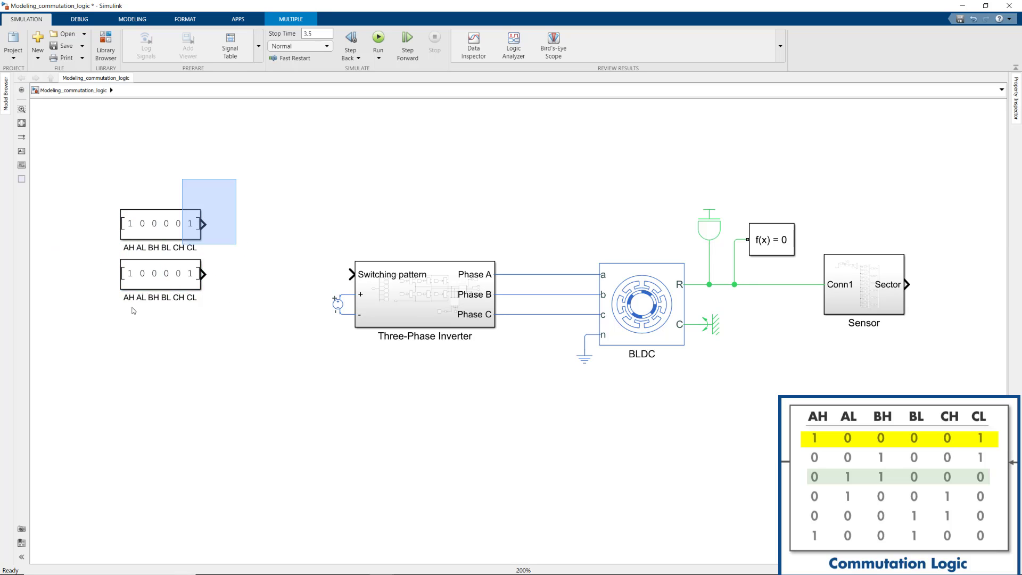
Edit a switching pattern constant's value and add a Multiport Switch block.
double_click(160, 274)
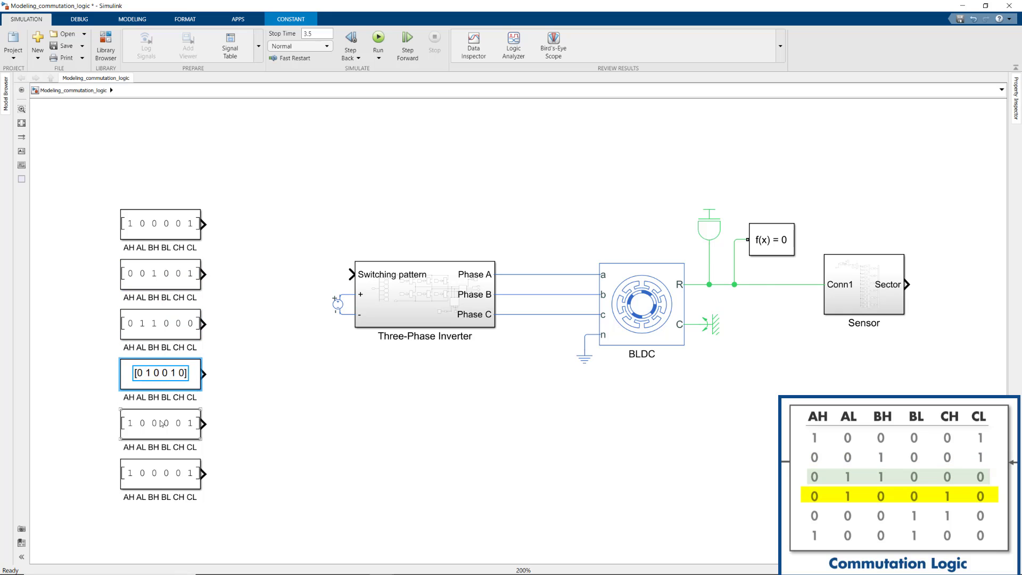
click(311, 381)
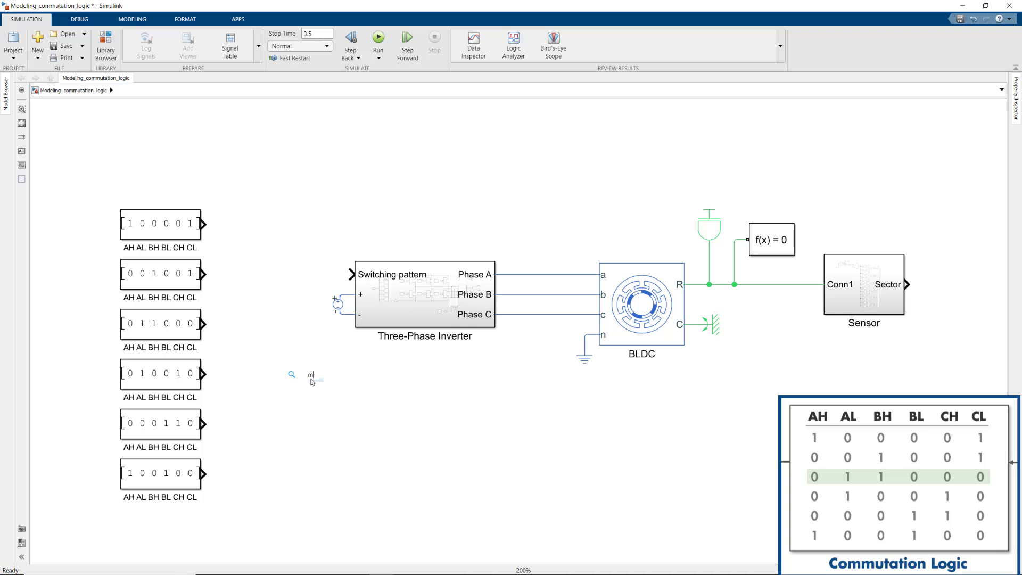
text(multi)
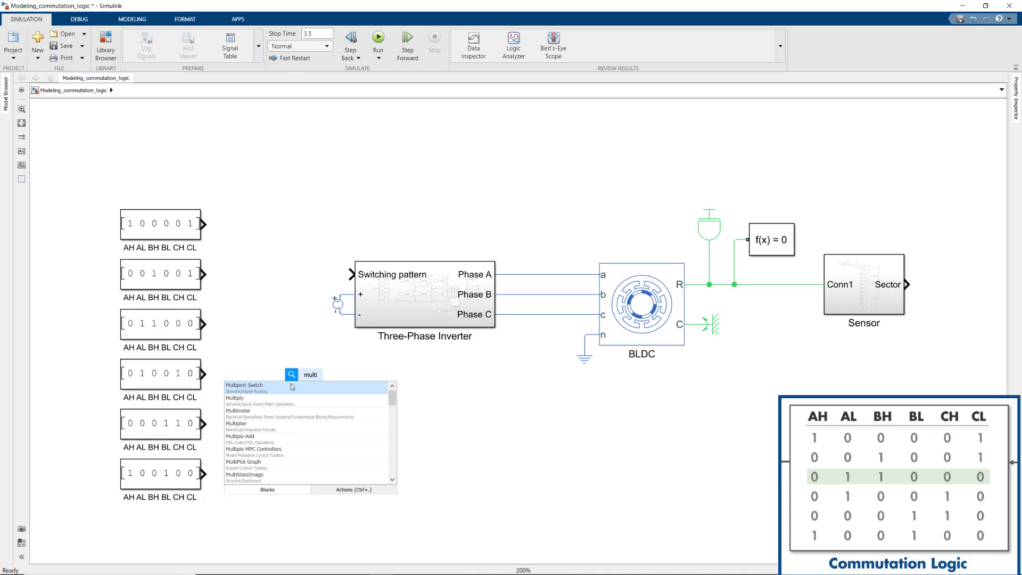
click(244, 385)
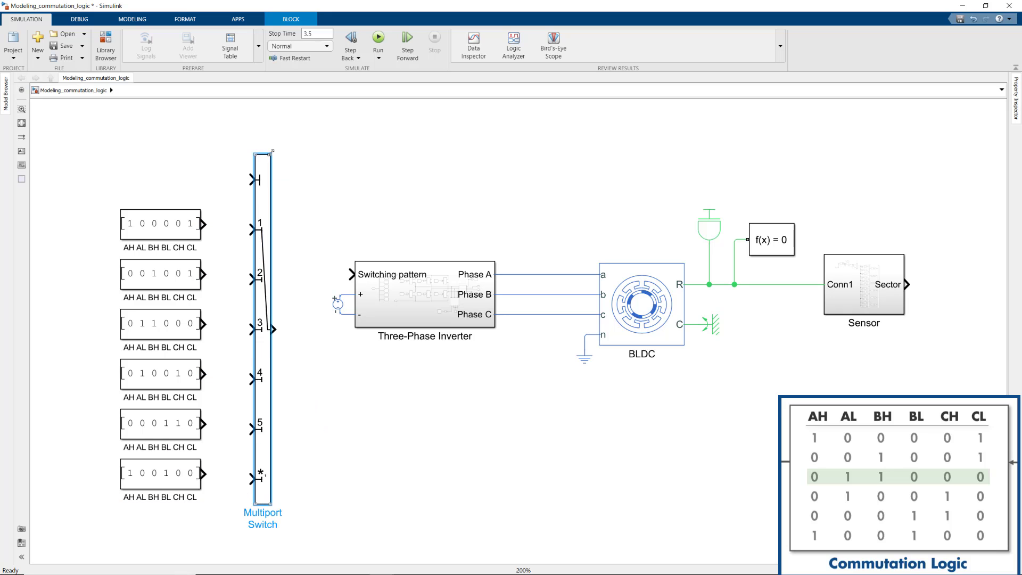
click(259, 320)
text(switchPattern)
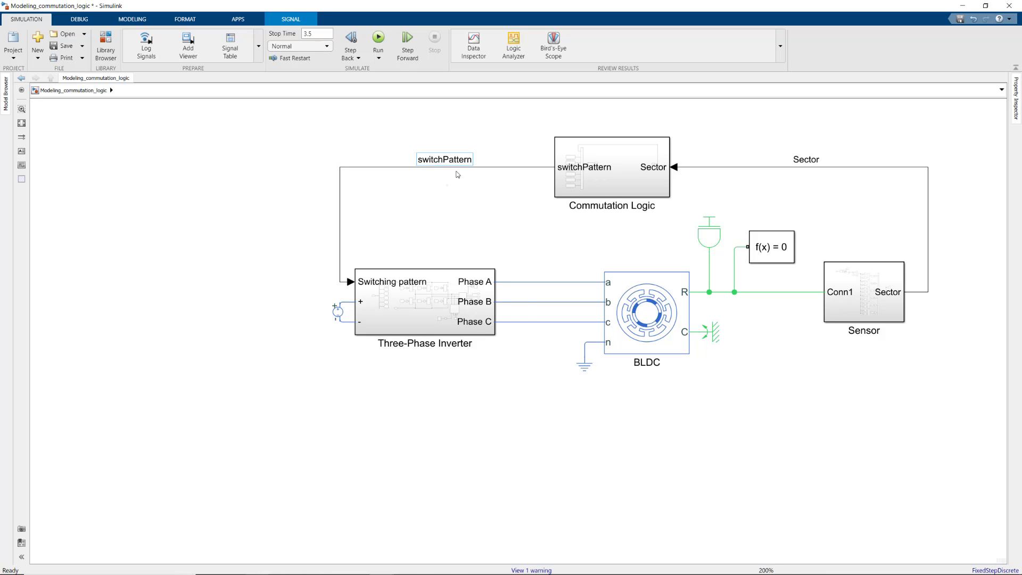
Mark the switchPattern signal feeding the inverter for logging.
right_click(456, 174)
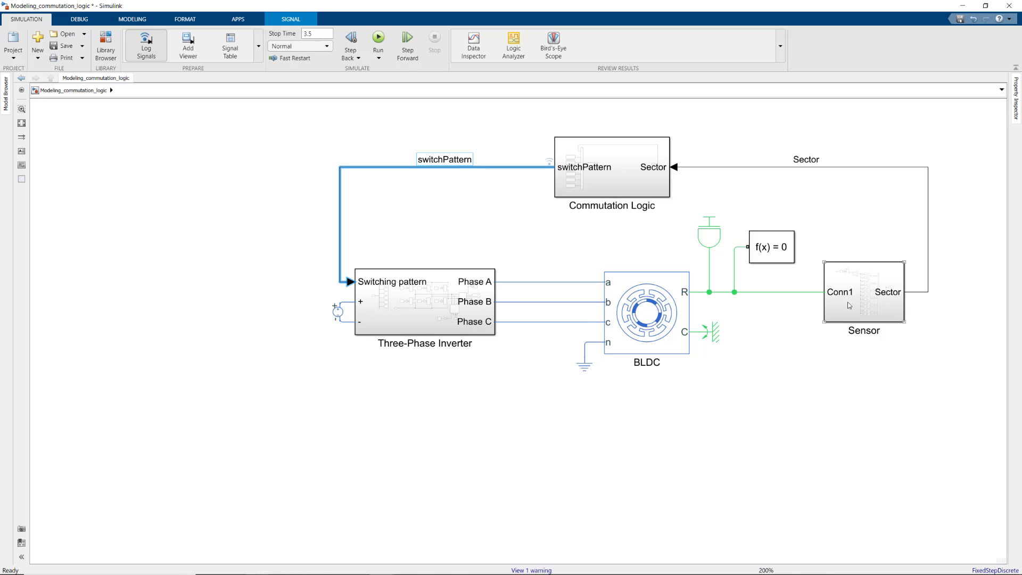
Open the Sensor subsystem to inspect its saturation stage before the Sector output.
double_click(863, 292)
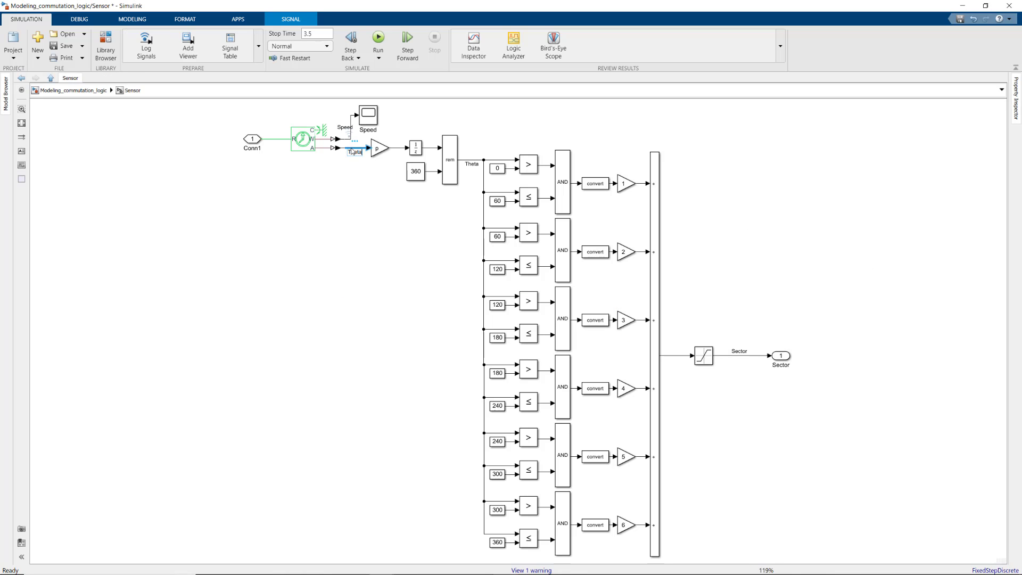
click(381, 271)
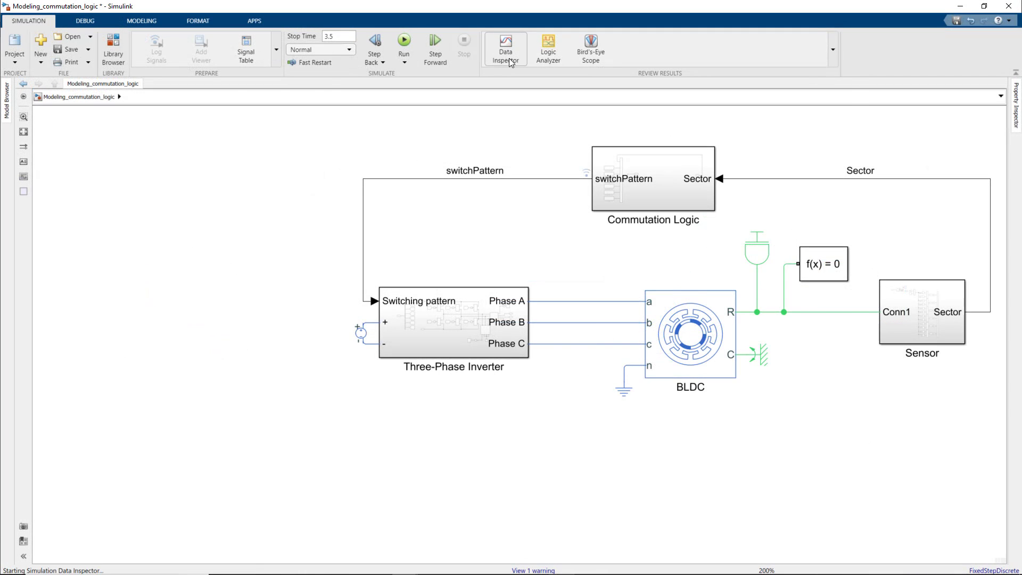
Review the rippling speed plot in the Data Inspector, then close the inspector.
click(505, 47)
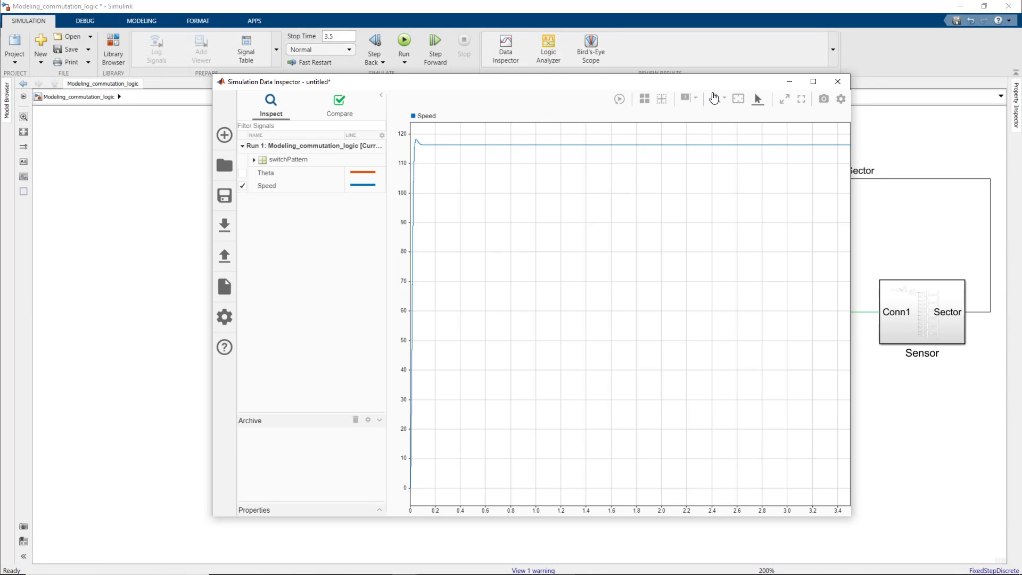
click(713, 98)
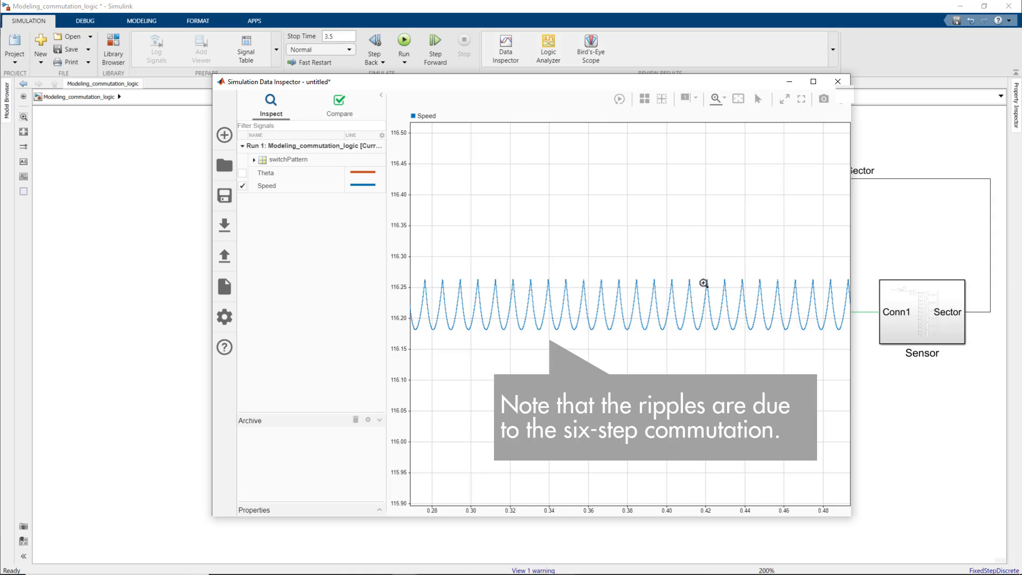
click(837, 81)
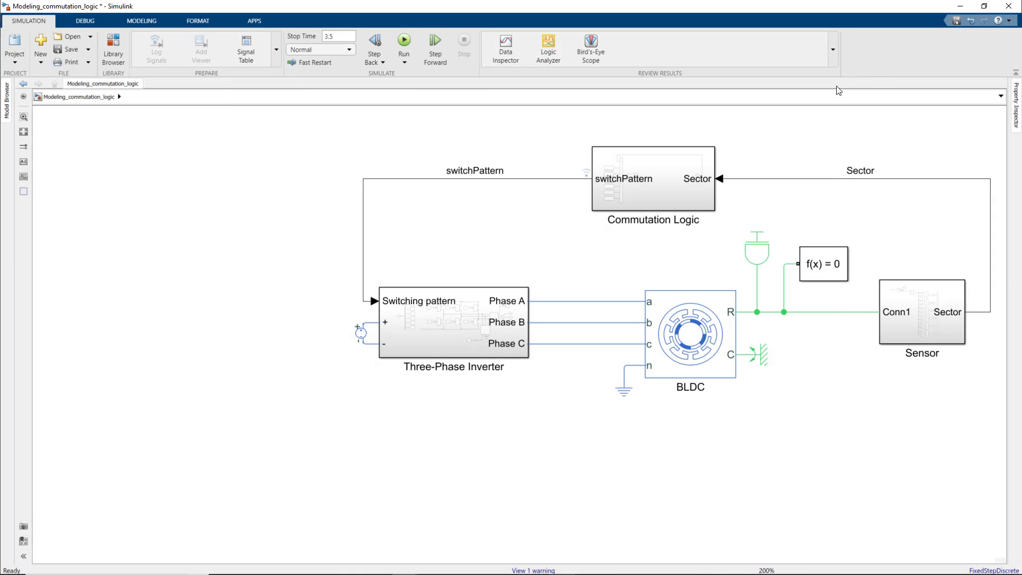
Add Outport 2 'Measured speed' on the Sensor subsystem's Speed signal, then return to top level.
click(921, 311)
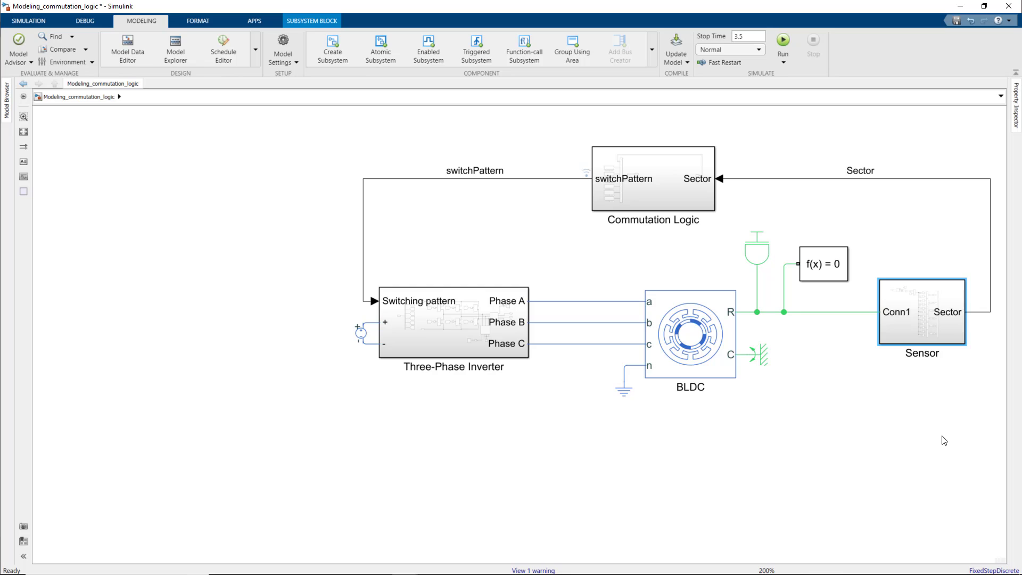
click(456, 456)
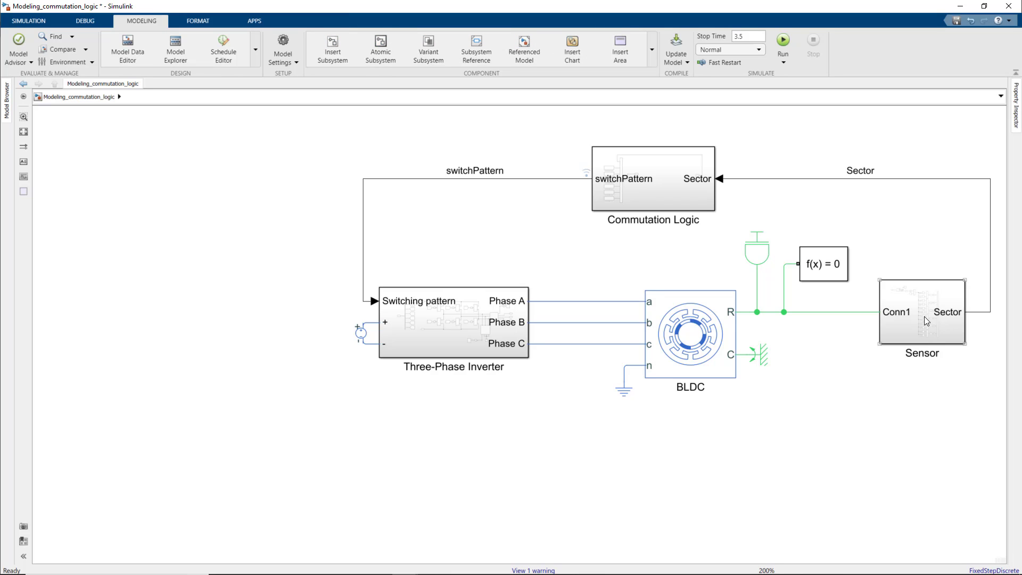
click(921, 311)
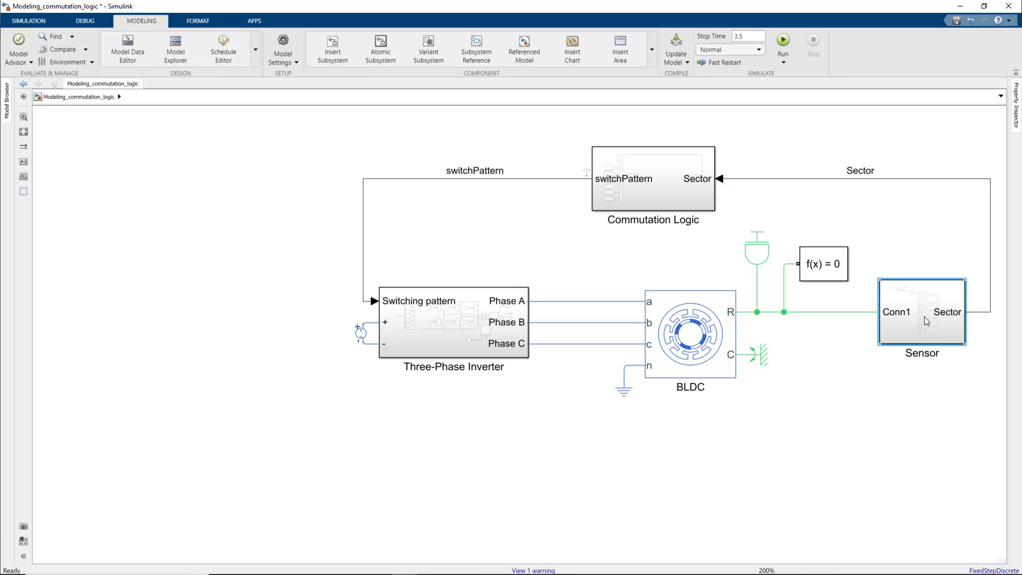
double_click(920, 312)
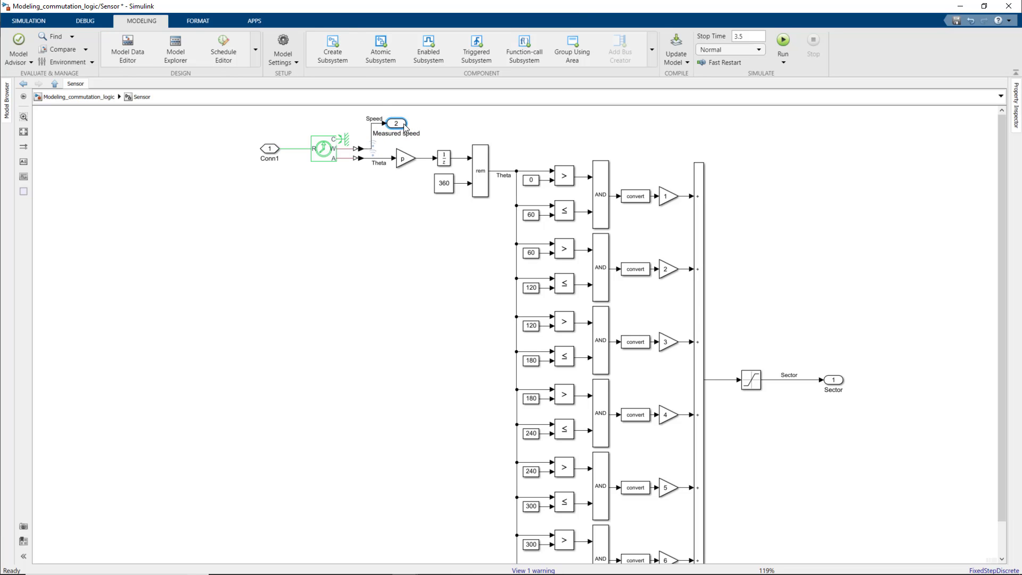
click(37, 84)
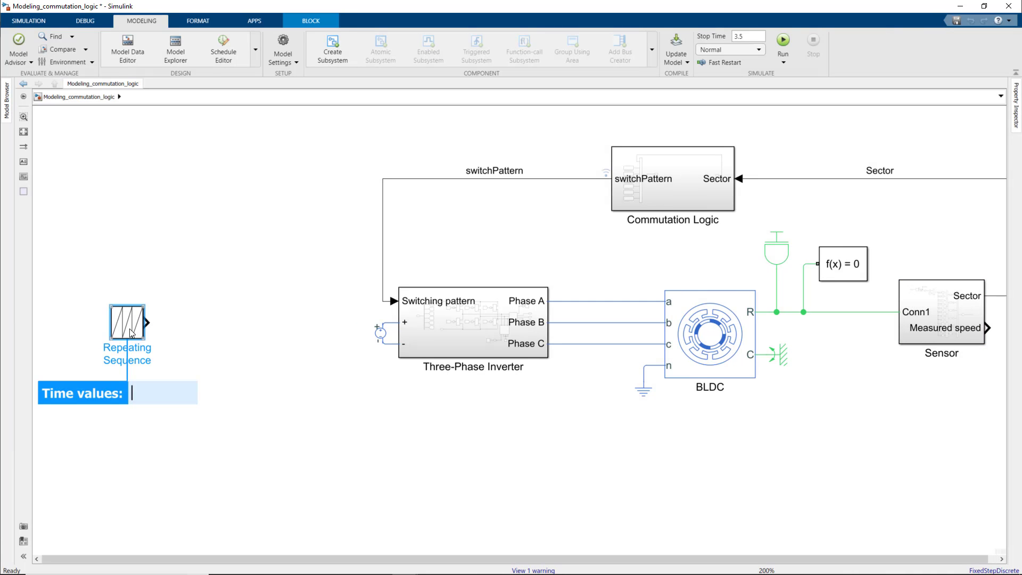
Add a 'Desired speed' repeating sequence stepping to 900, subtract Measured speed, and insert a PID Controller.
double_click(127, 322)
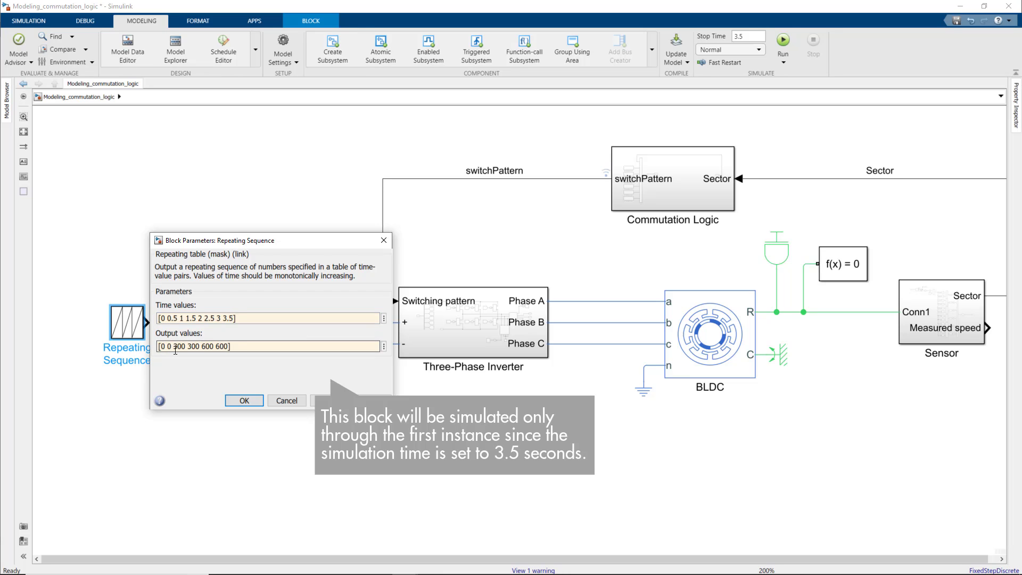
text(900 900)
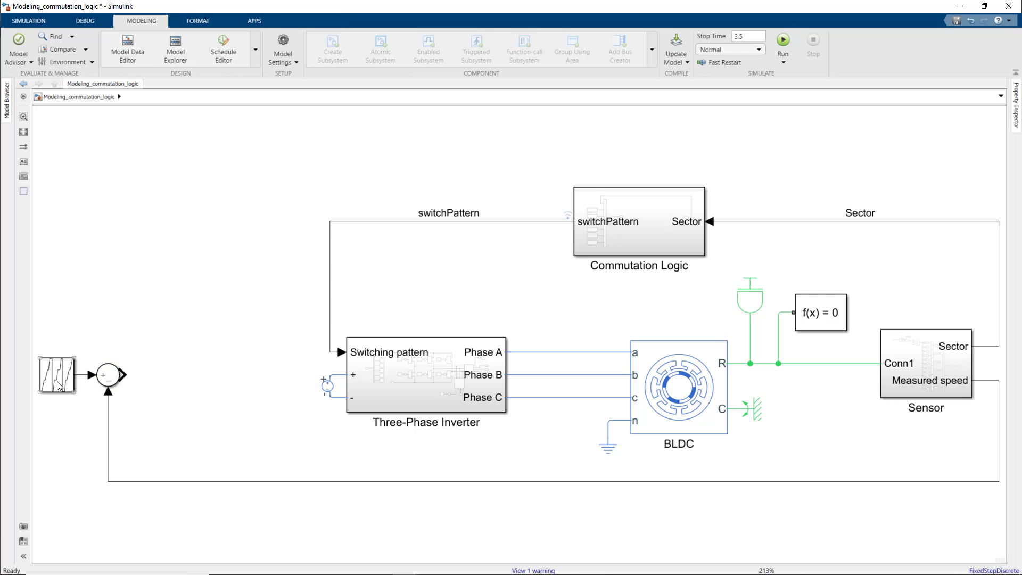
click(57, 375)
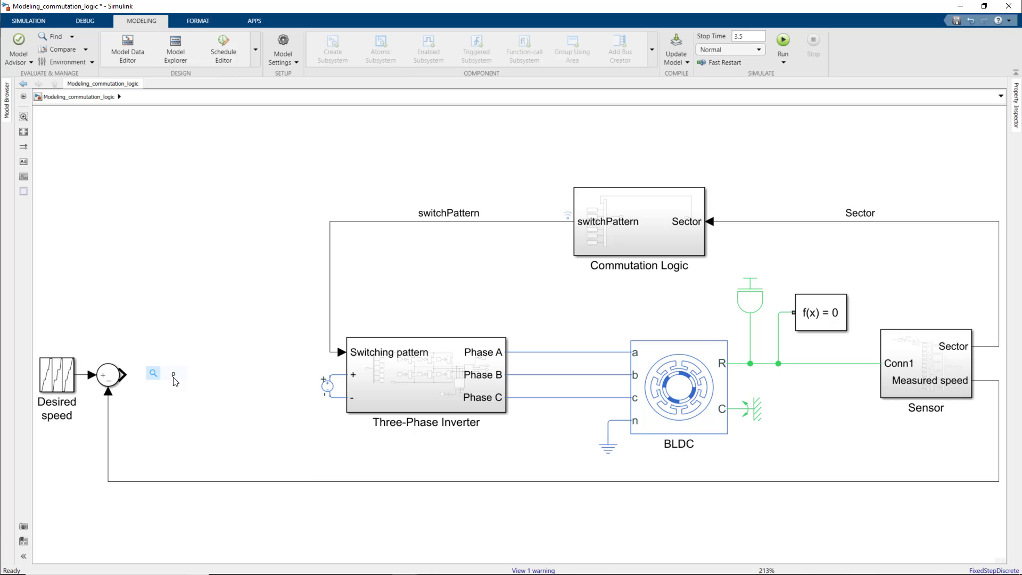
click(171, 375)
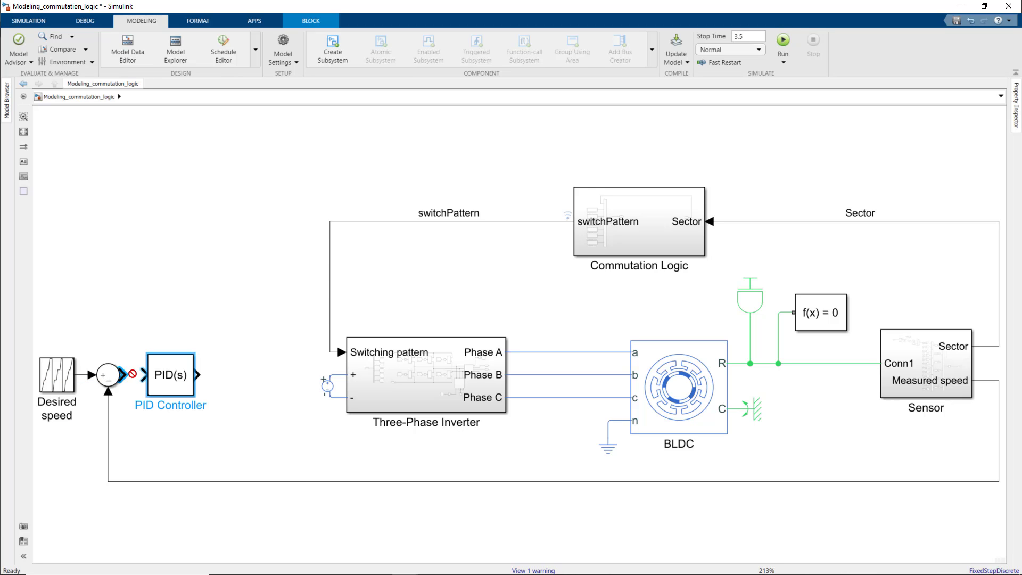
Make the PID Controller a discrete-time PI controller with P = 0.01 and I = 5.
double_click(170, 375)
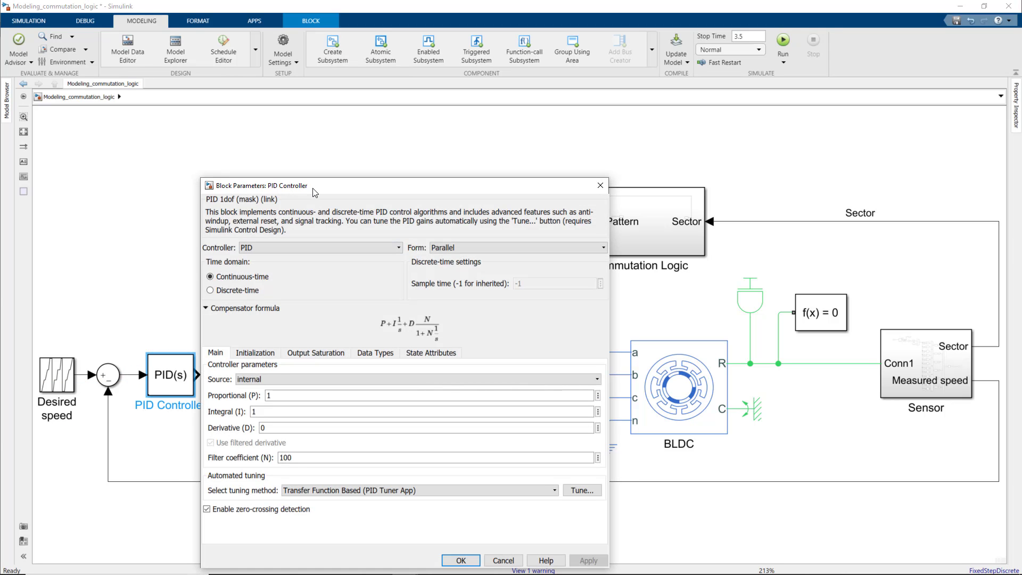
click(223, 223)
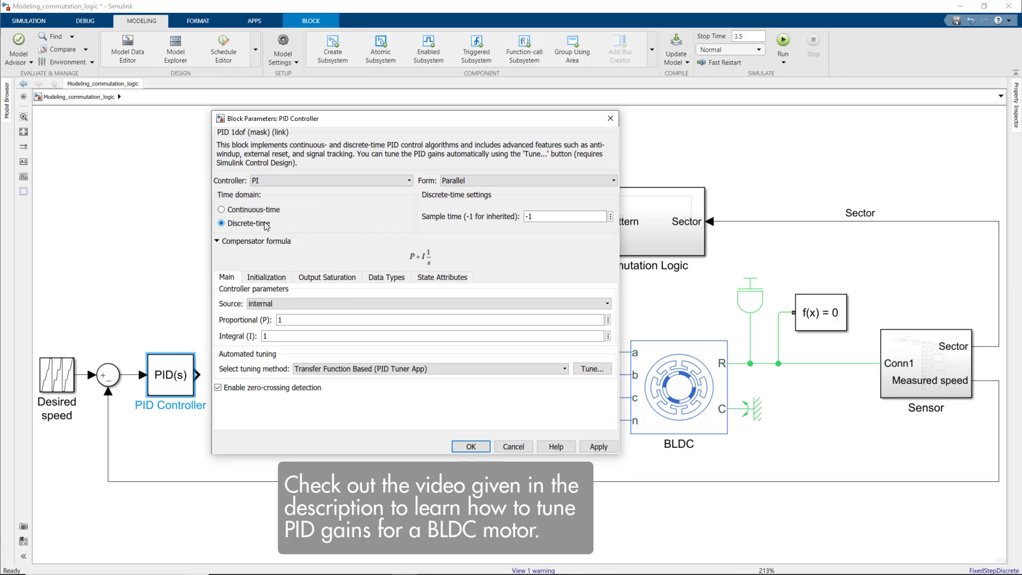
click(221, 223)
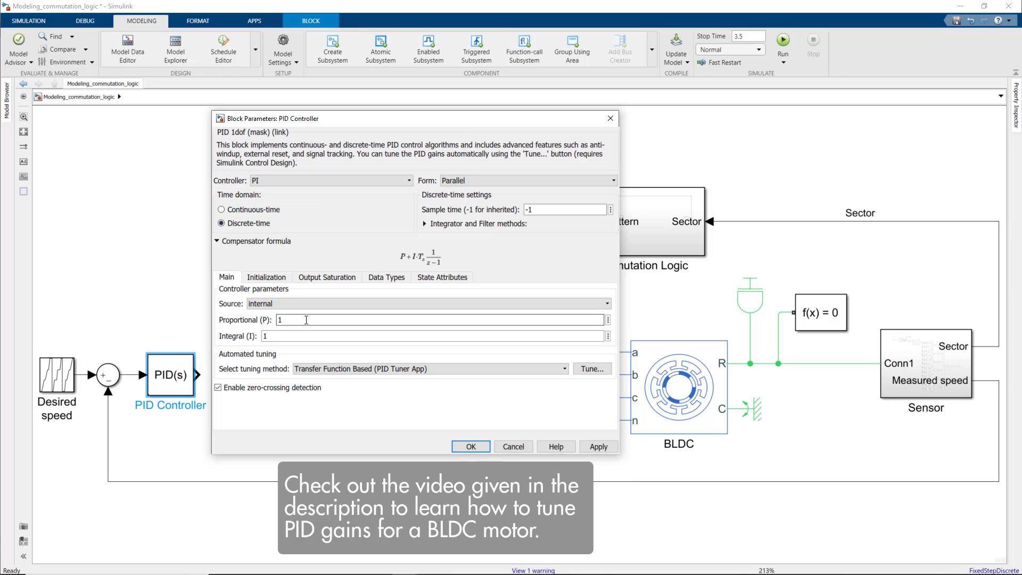
text(0.01)
click(433, 336)
text(5)
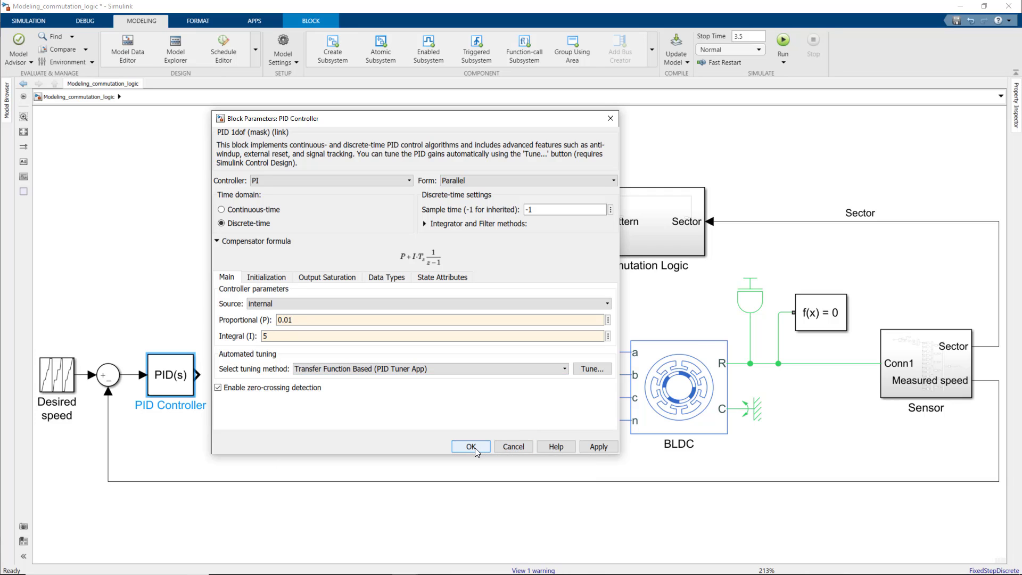
click(471, 447)
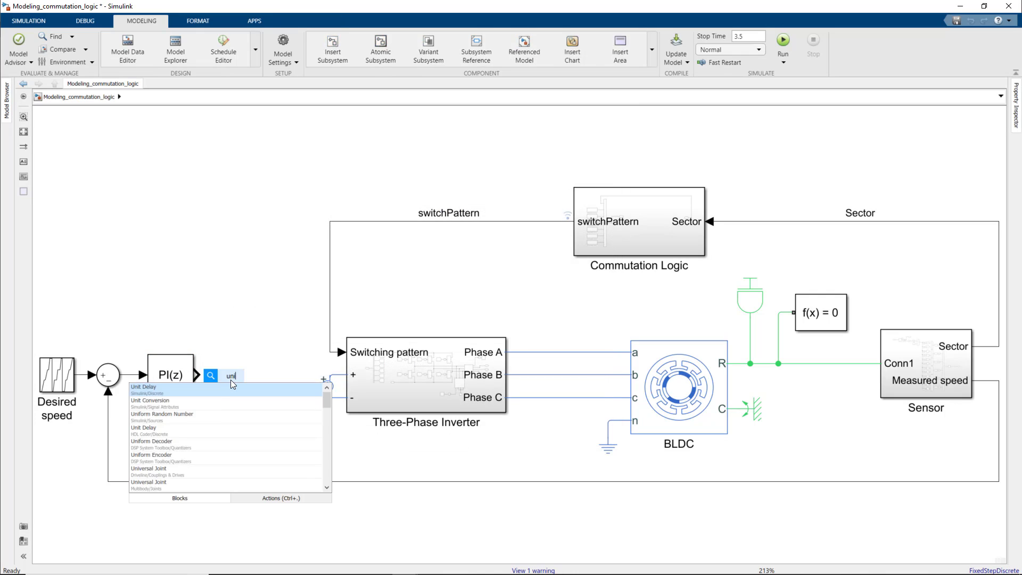
Route the PI output through a Unit Delay and Simulink-PS Converter into a Controlled Voltage Source.
click(142, 386)
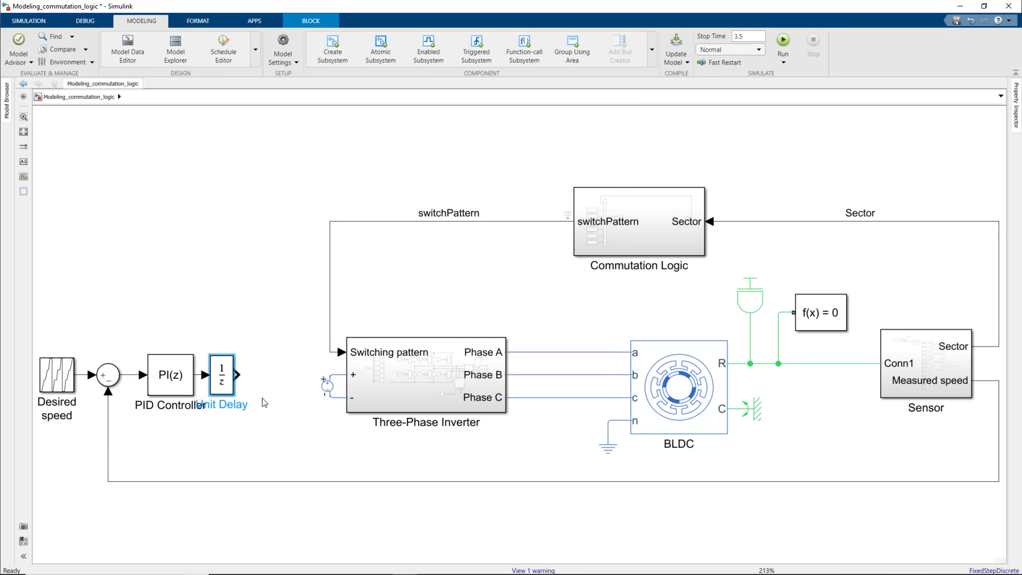
click(311, 396)
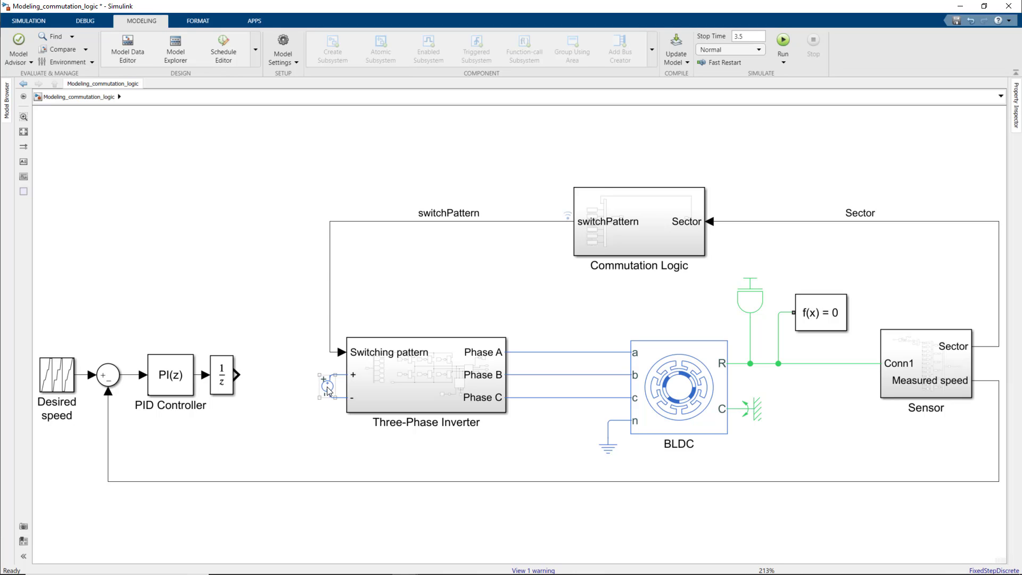
click(326, 386)
text(co)
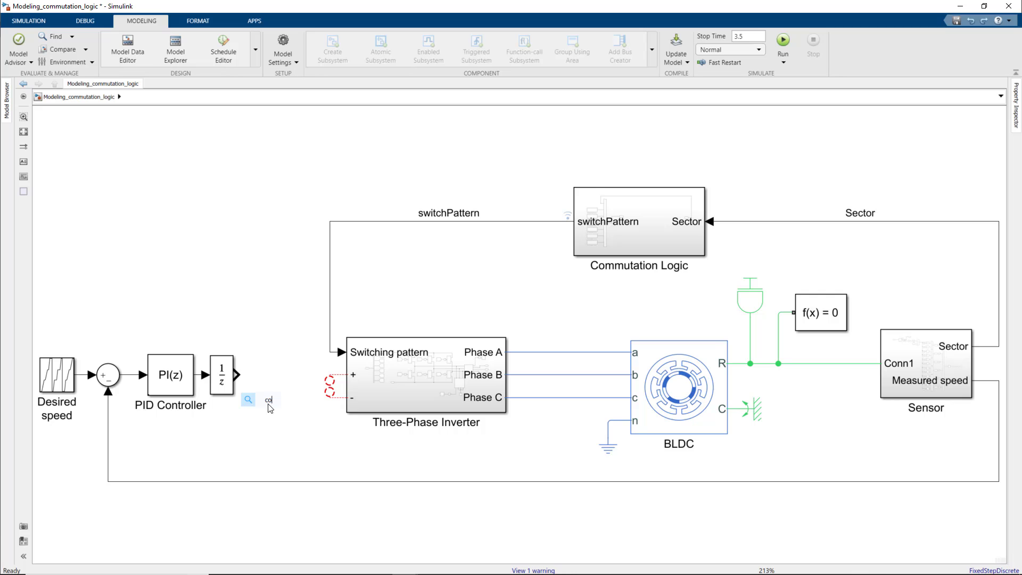
click(261, 395)
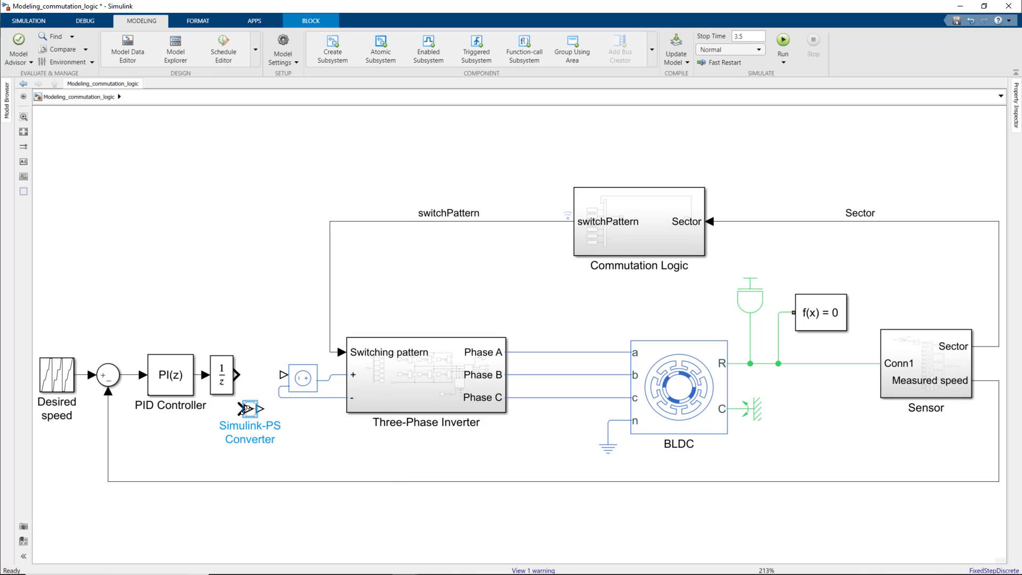
click(28, 20)
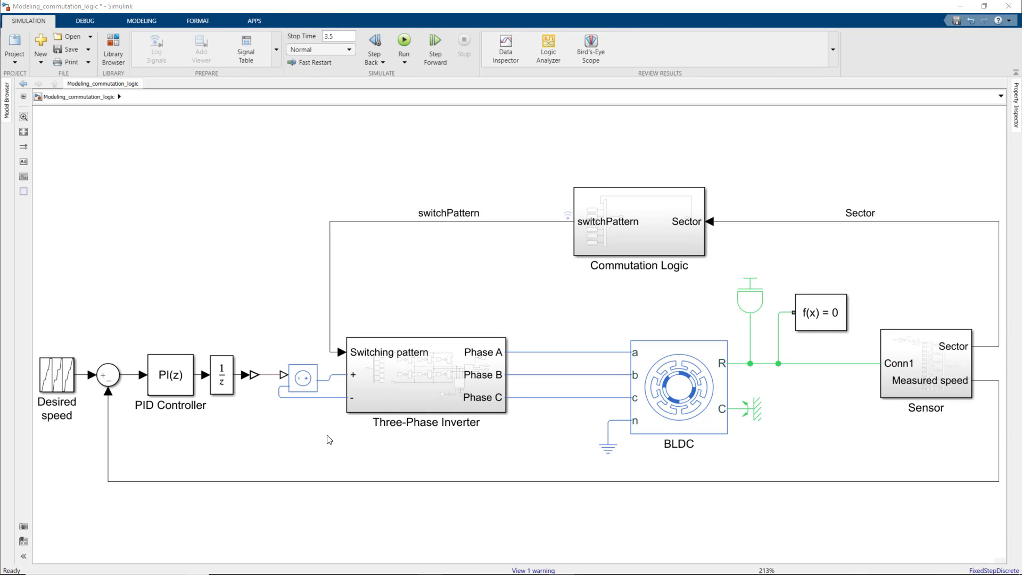
click(88, 374)
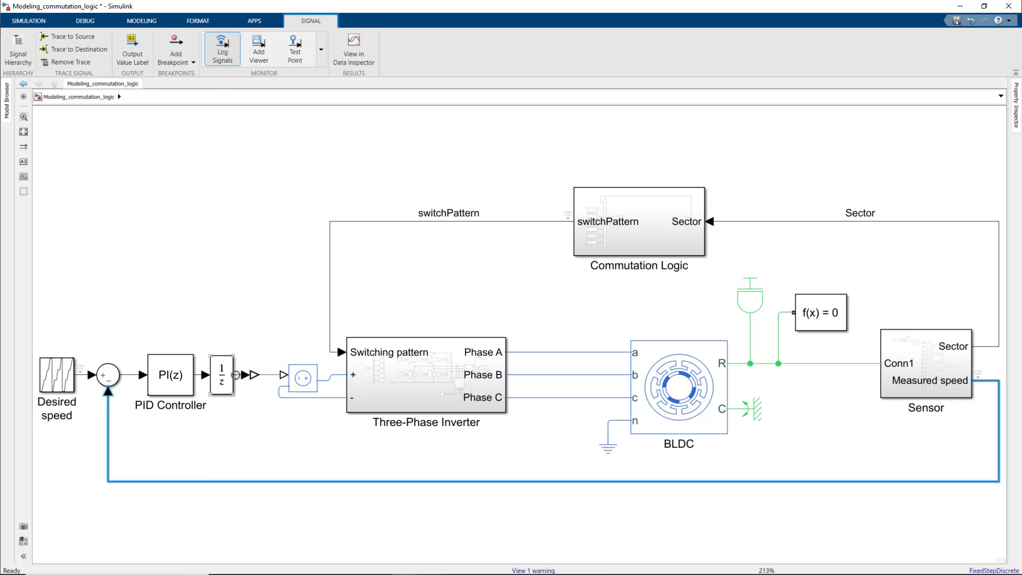
Log the Voltage and Measured speed signals, run the simulation, and open the Data Inspector.
click(28, 21)
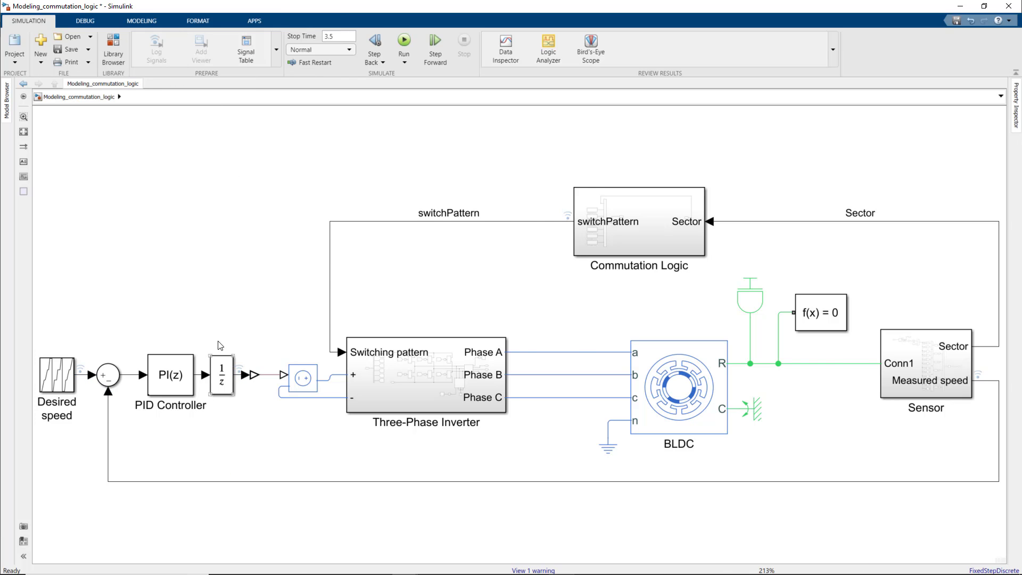
click(404, 40)
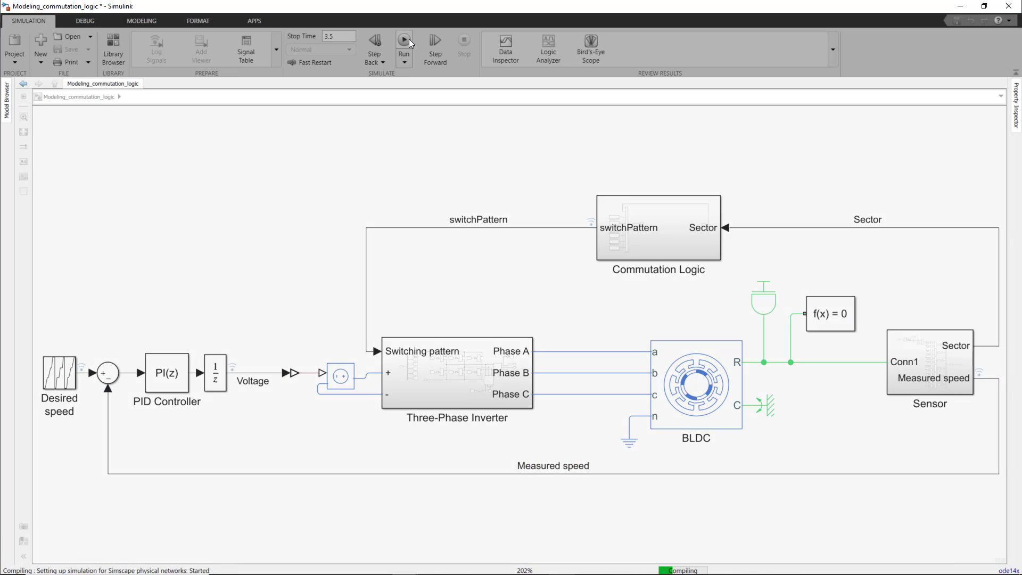
click(403, 41)
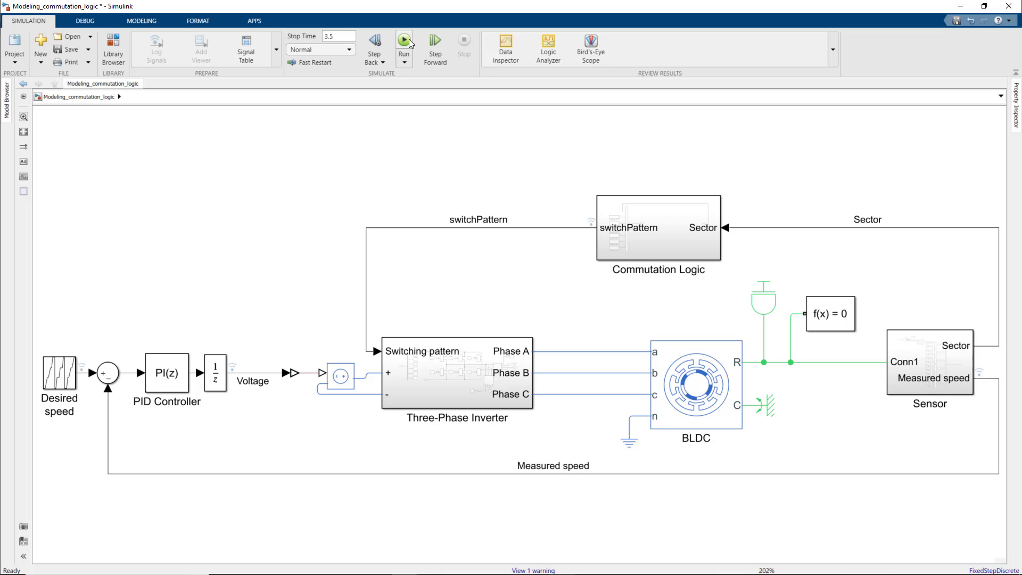
mouse_move(504, 45)
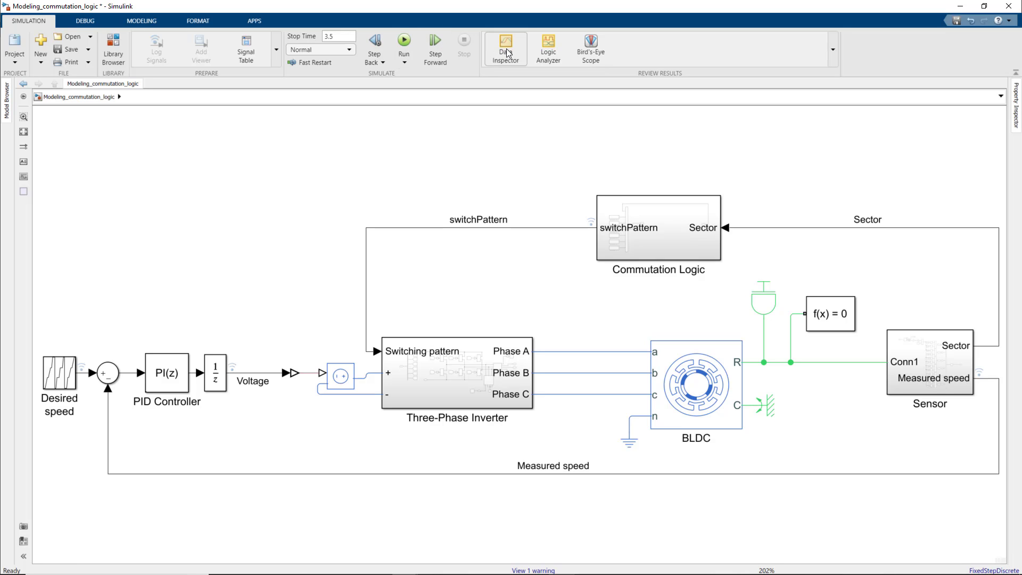
click(504, 47)
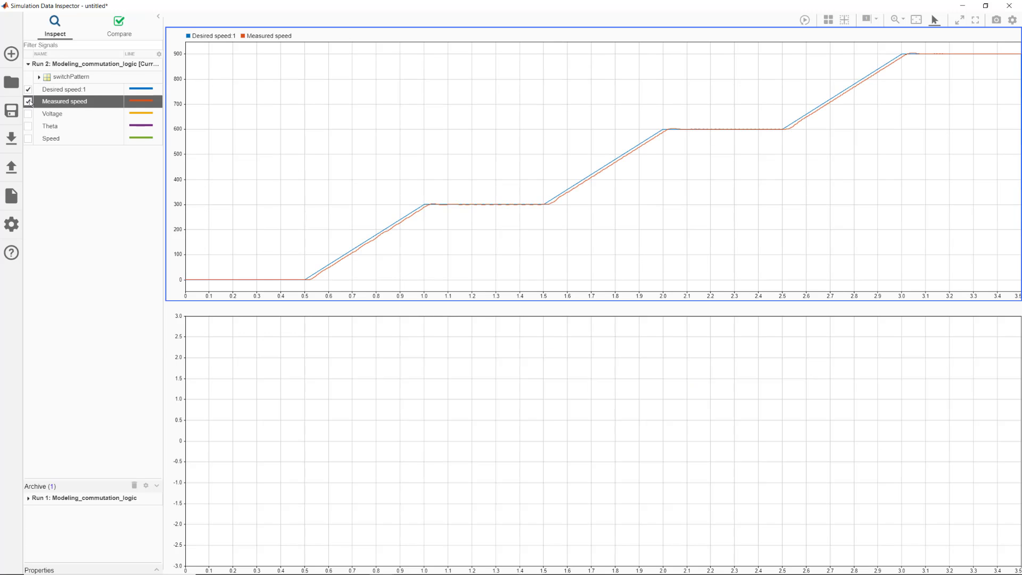
Plot Measured speed alongside Desired speed in the Data Inspector.
click(28, 114)
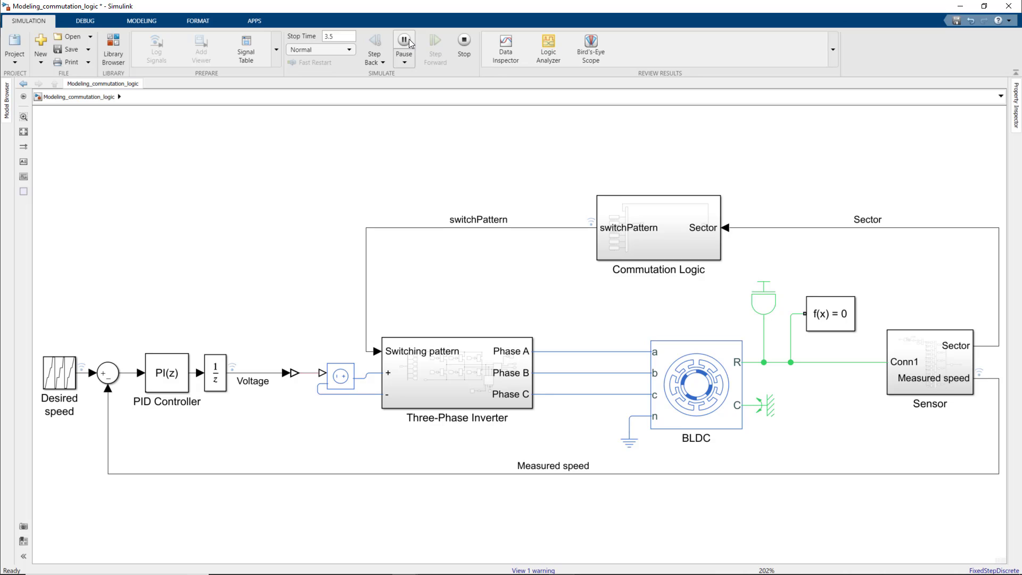
click(658, 235)
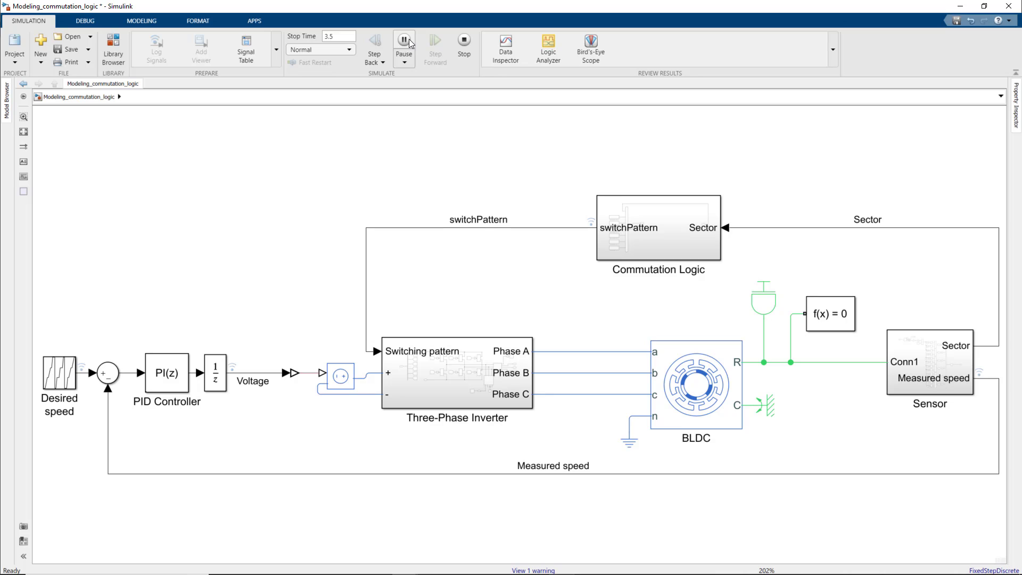
click(338, 377)
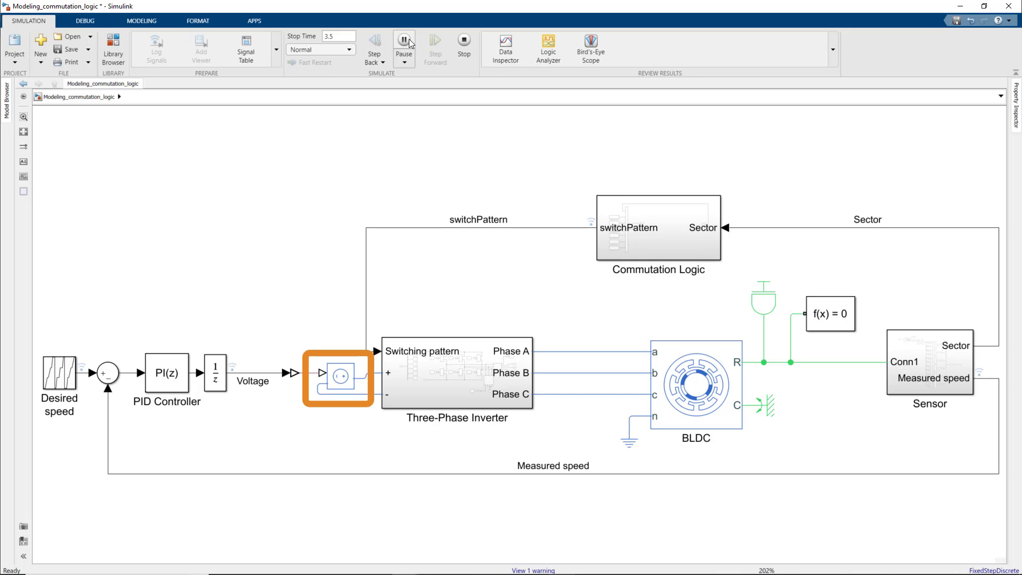